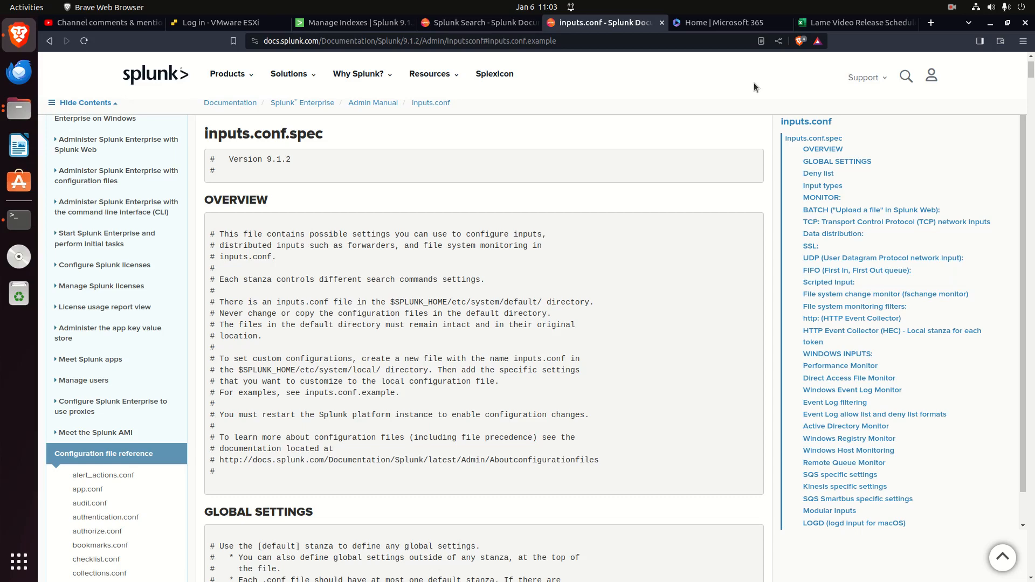
pyautogui.moveTo(731, 78)
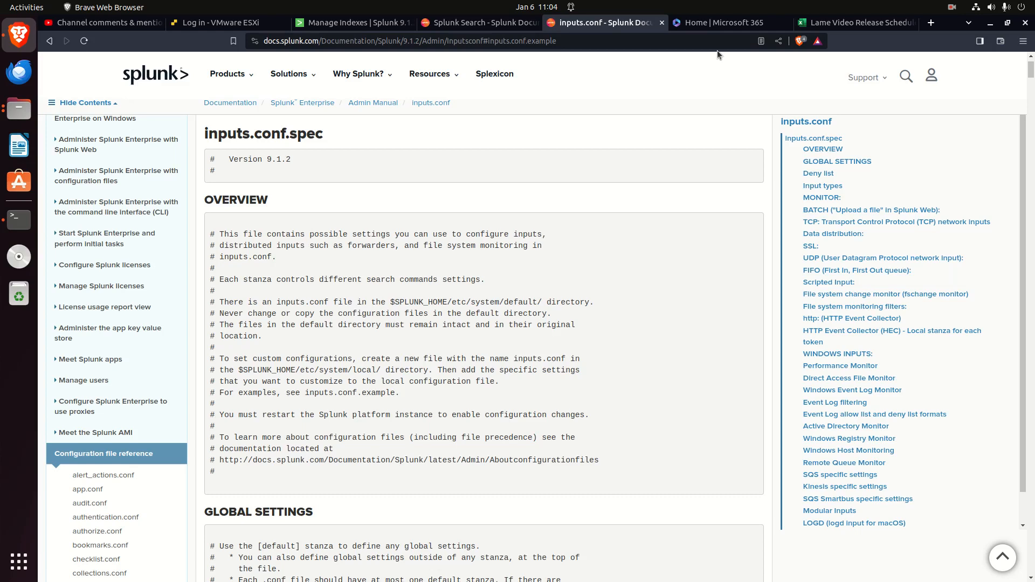
pyautogui.moveTo(921, 4)
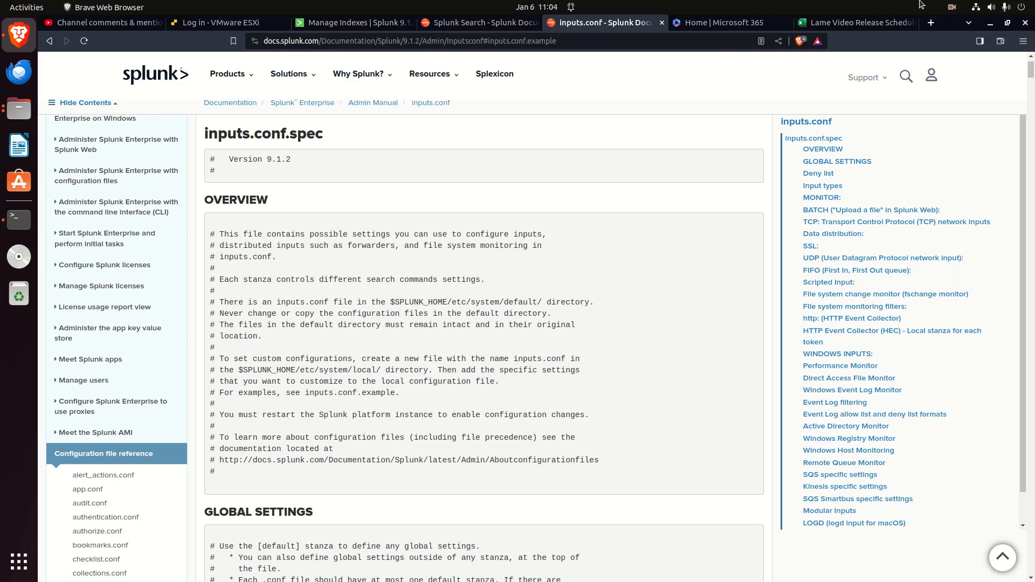
pyautogui.moveTo(823, 150)
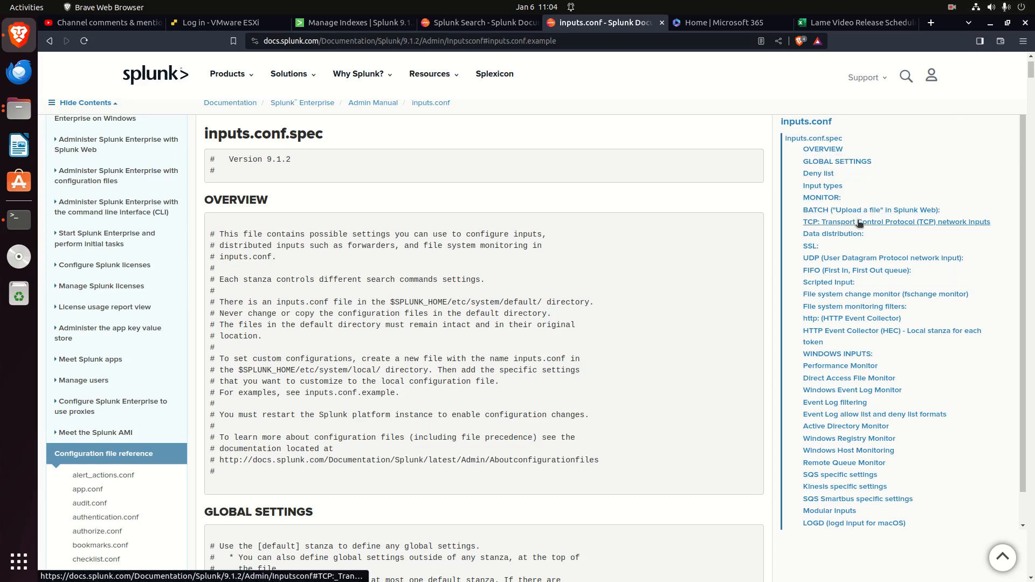
pyautogui.moveTo(827, 199)
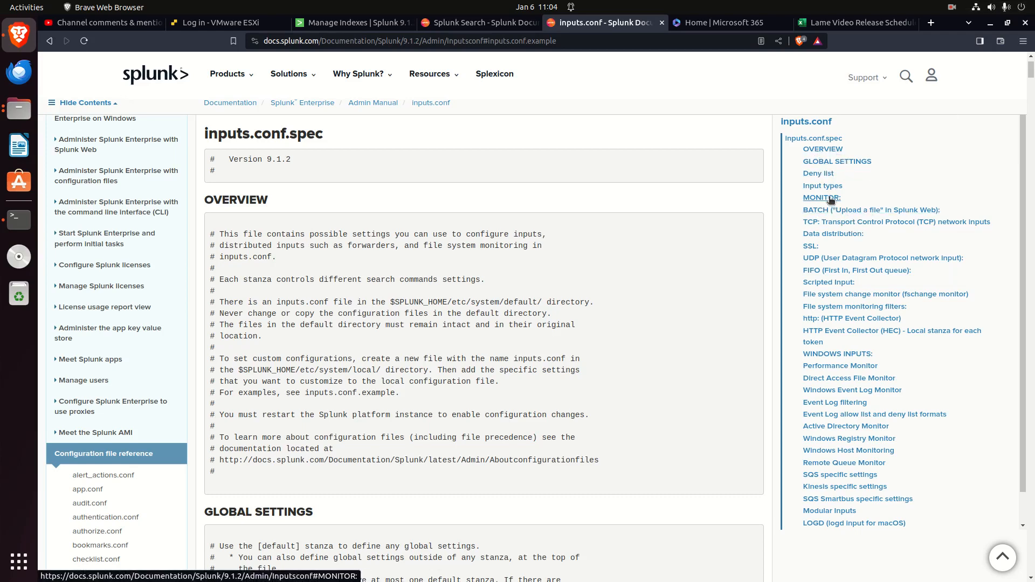
pyautogui.moveTo(817, 201)
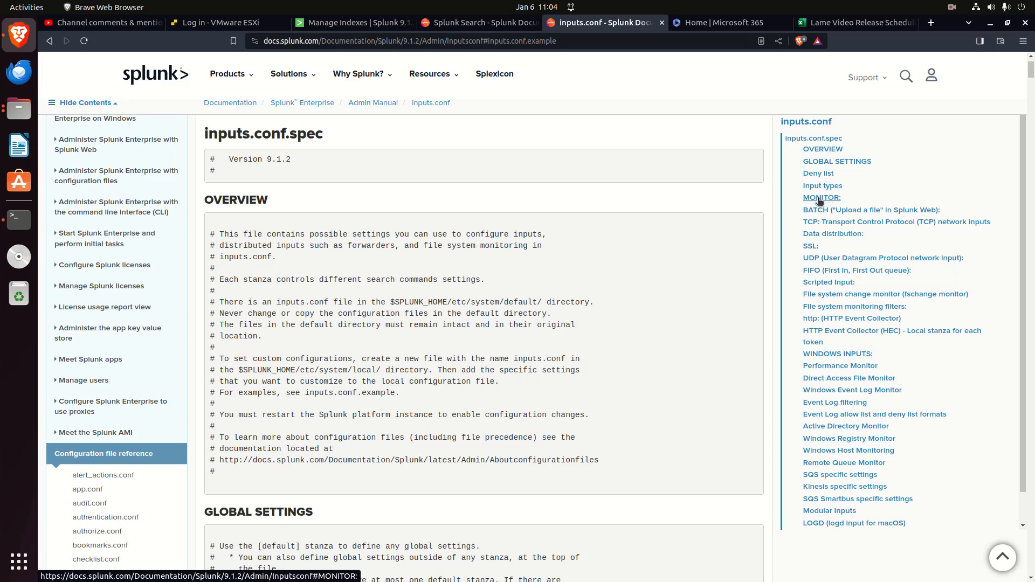
pyautogui.moveTo(815, 200)
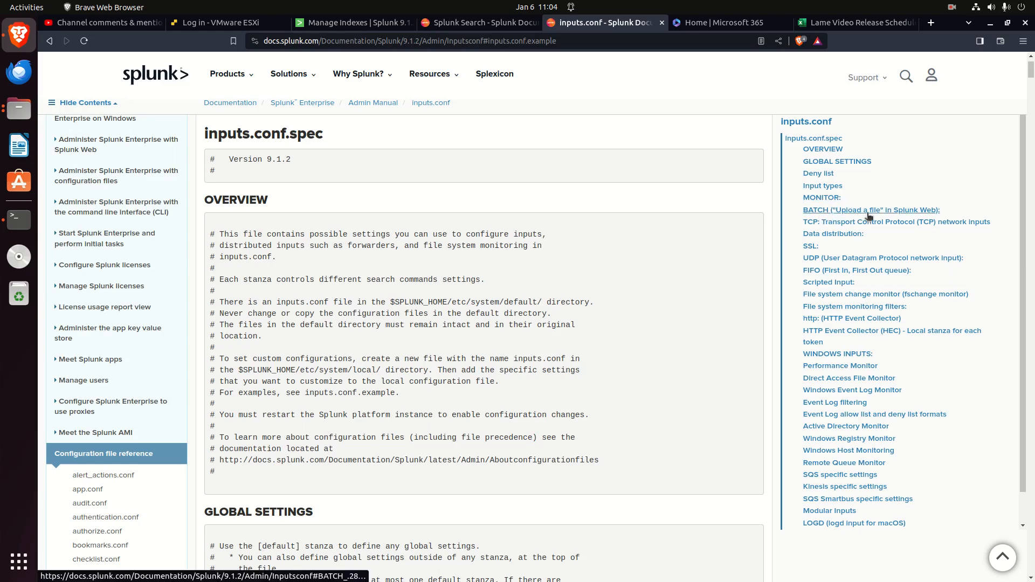
pyautogui.moveTo(811, 246)
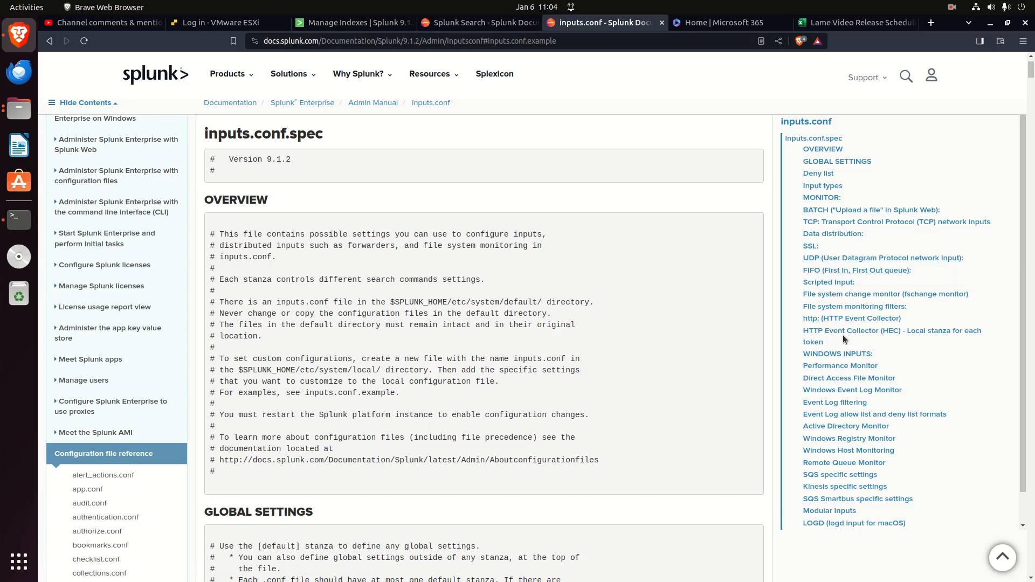
pyautogui.moveTo(833, 384)
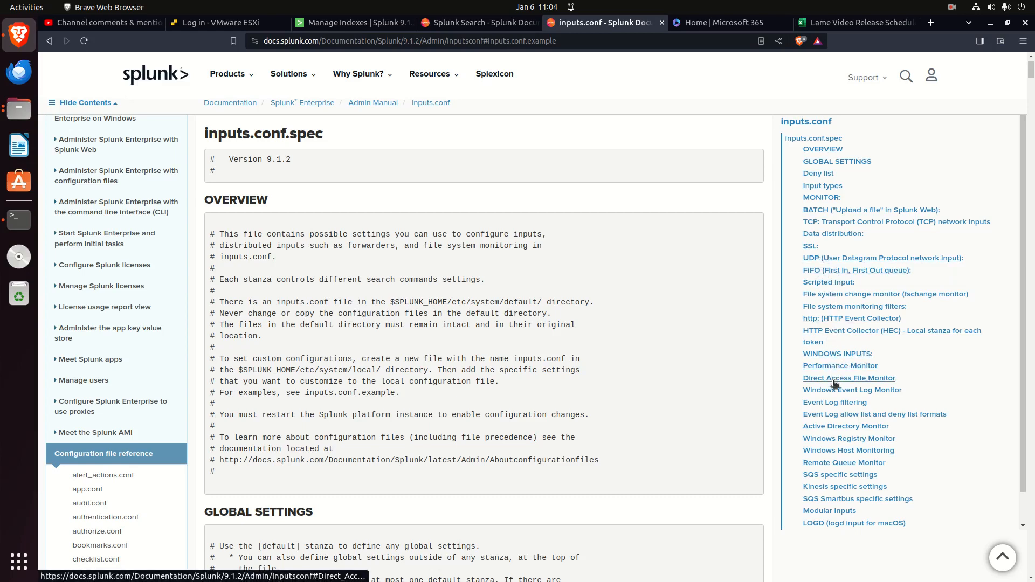
pyautogui.moveTo(833, 451)
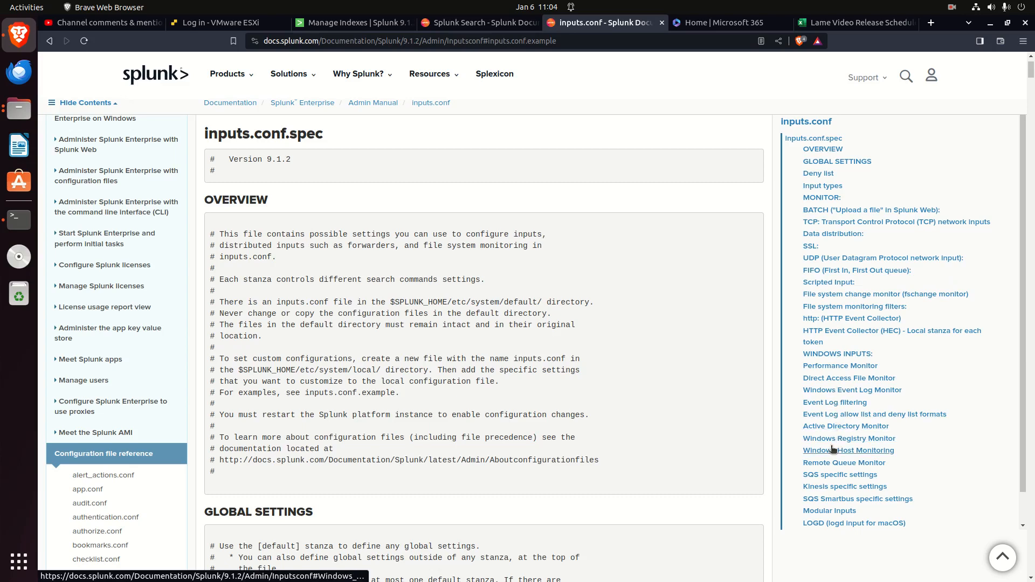
# - Move past GLOBAL SETTINGS and highlight the host setting line while reading it
pyautogui.scroll(-3)
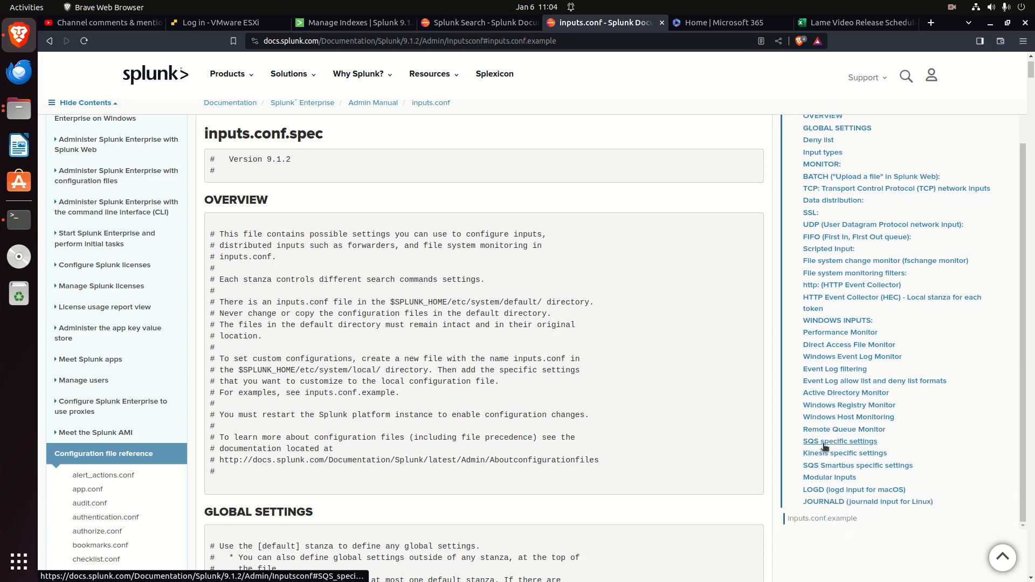
pyautogui.moveTo(839, 423)
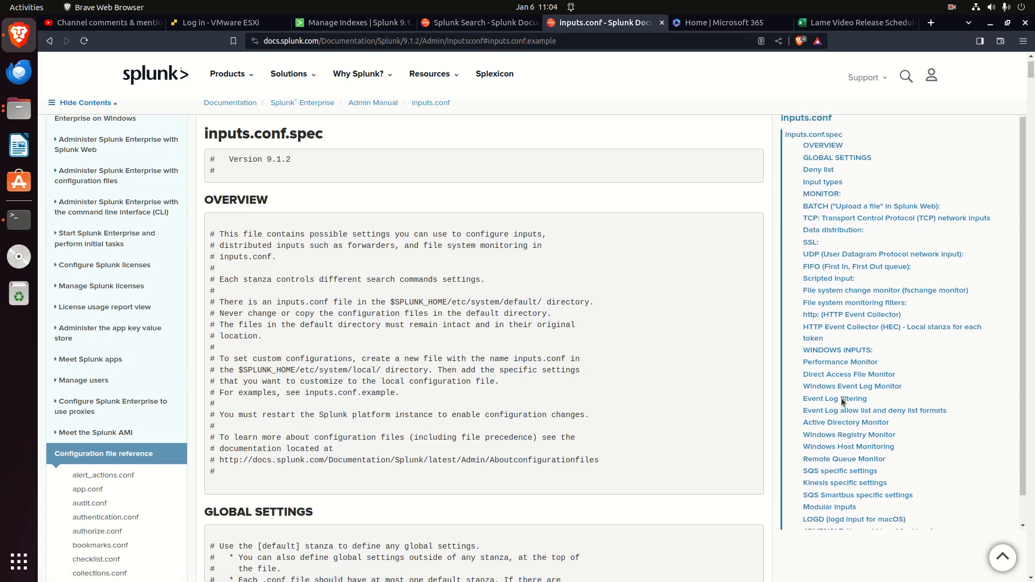
pyautogui.scroll(-3)
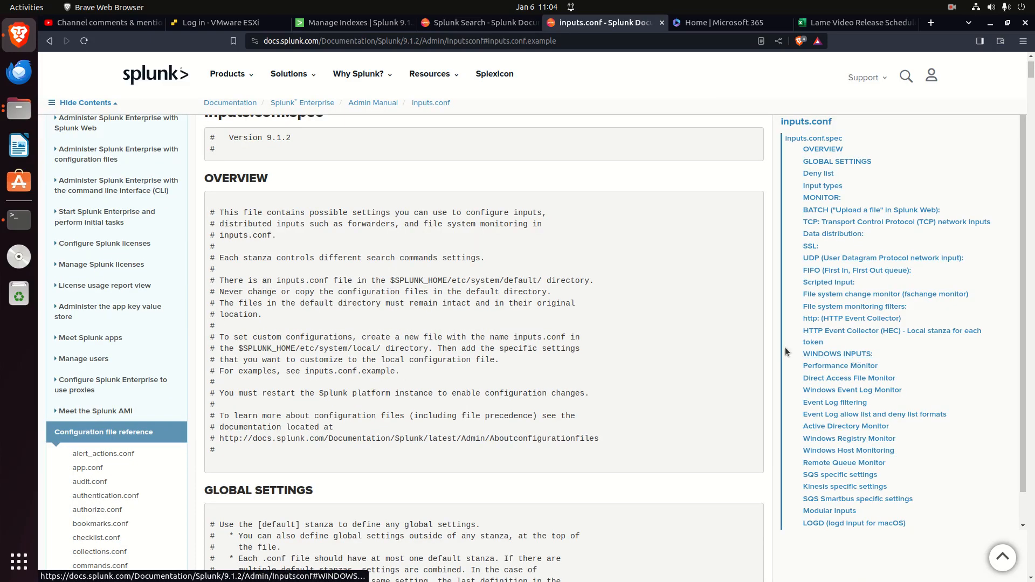
pyautogui.moveTo(673, 310)
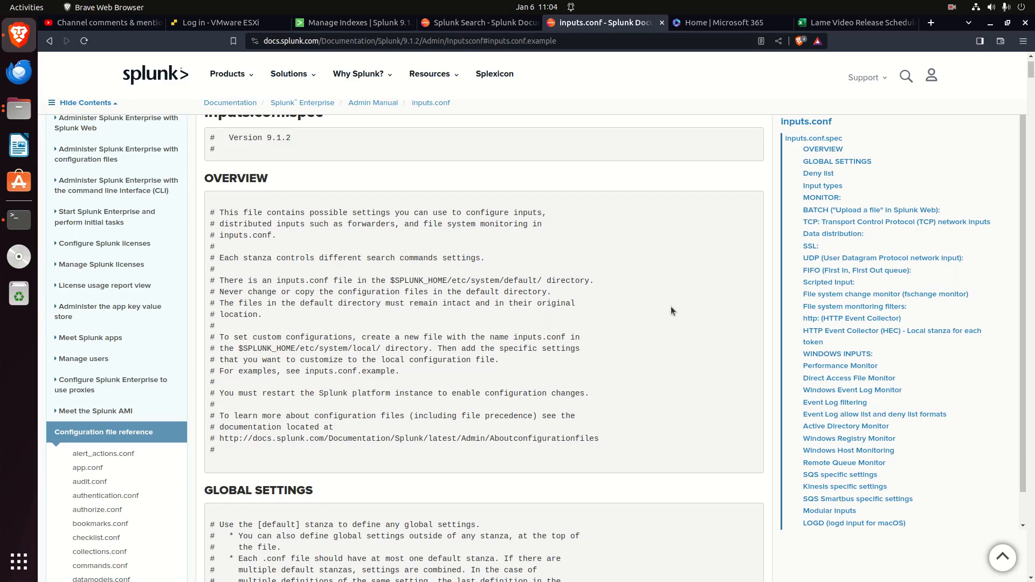
pyautogui.scroll(-3)
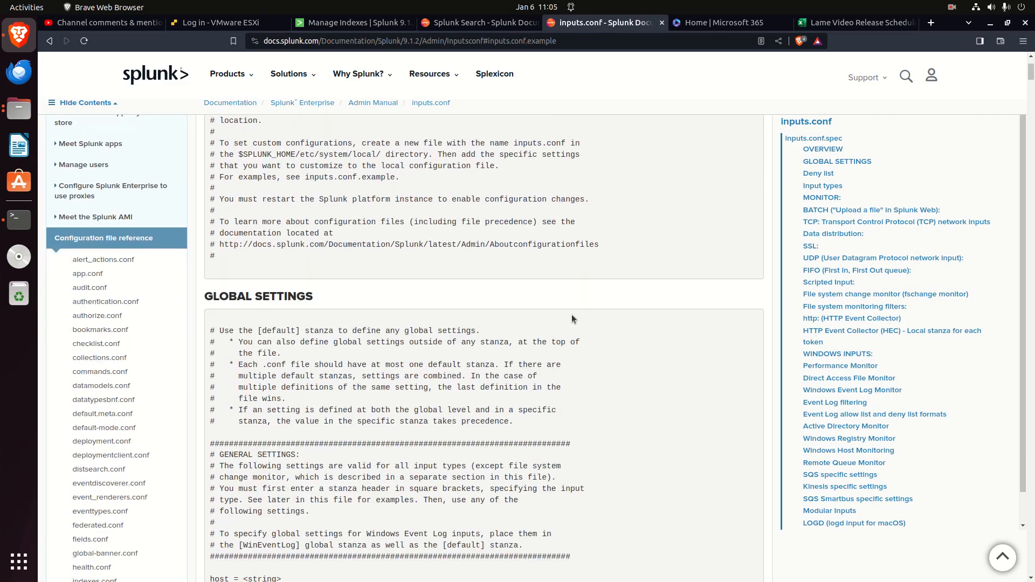
pyautogui.scroll(-3)
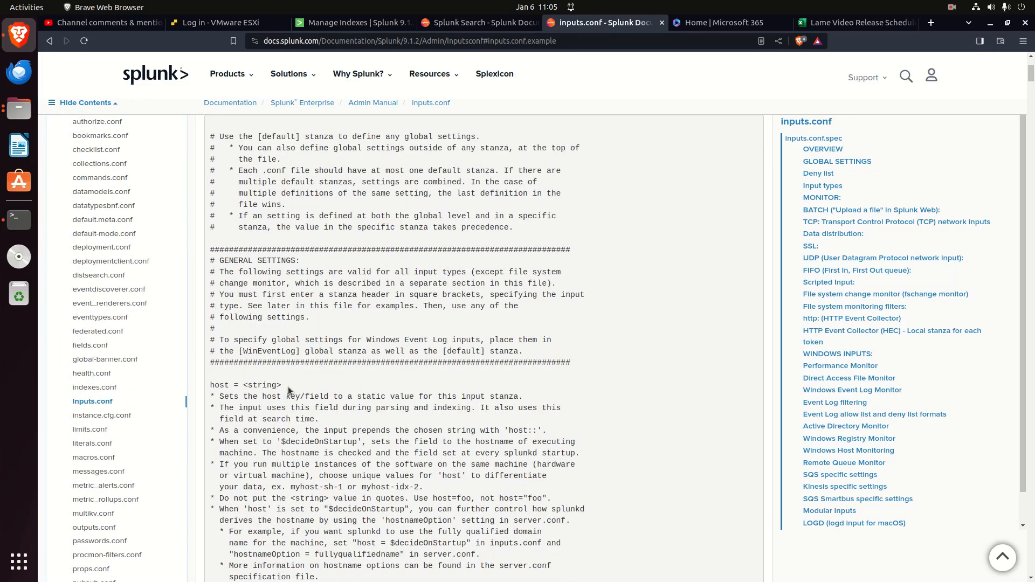
pyautogui.doubleClick(246, 385)
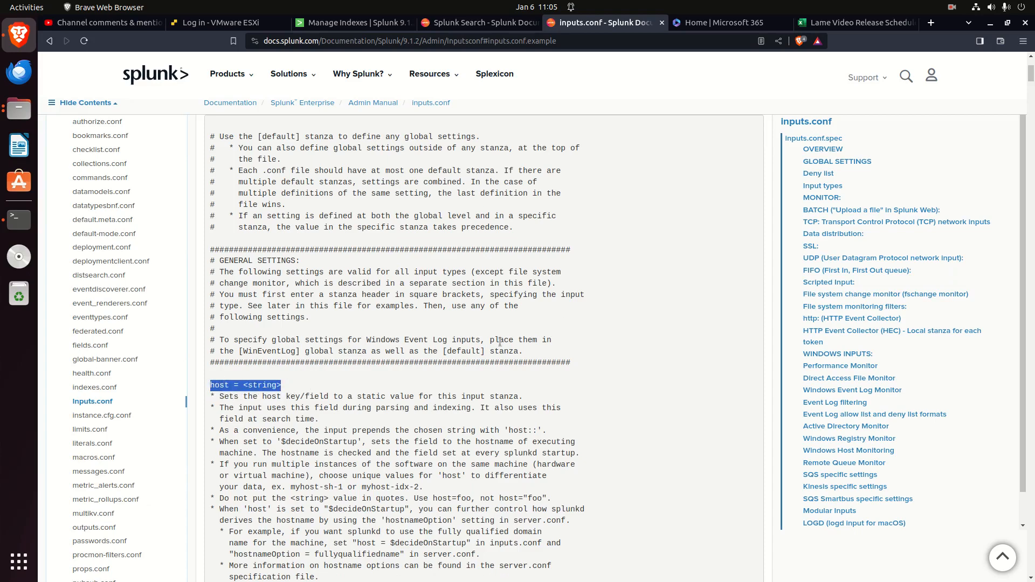
pyautogui.moveTo(512, 339)
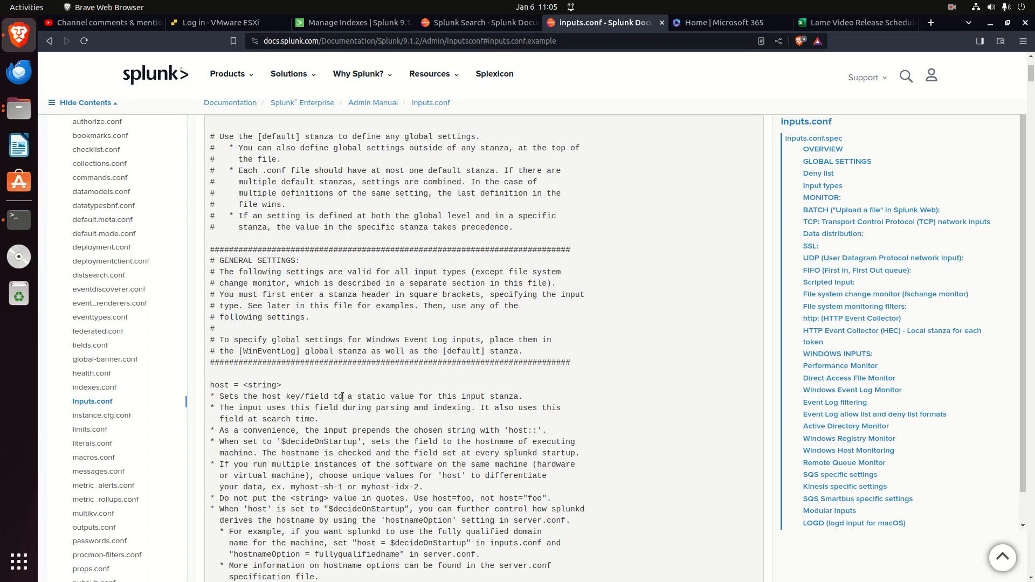
pyautogui.moveTo(334, 385)
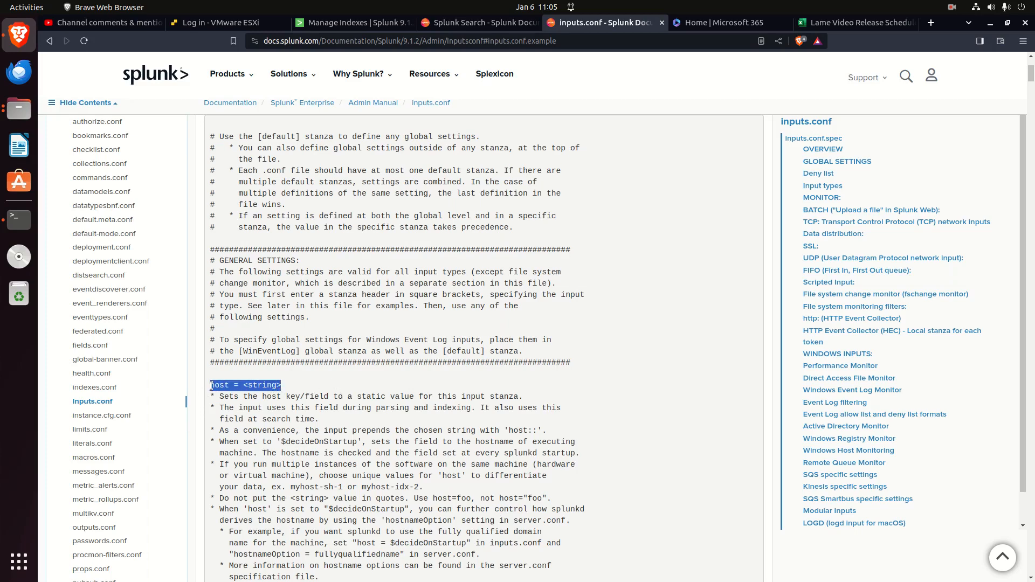
pyautogui.click(220, 382)
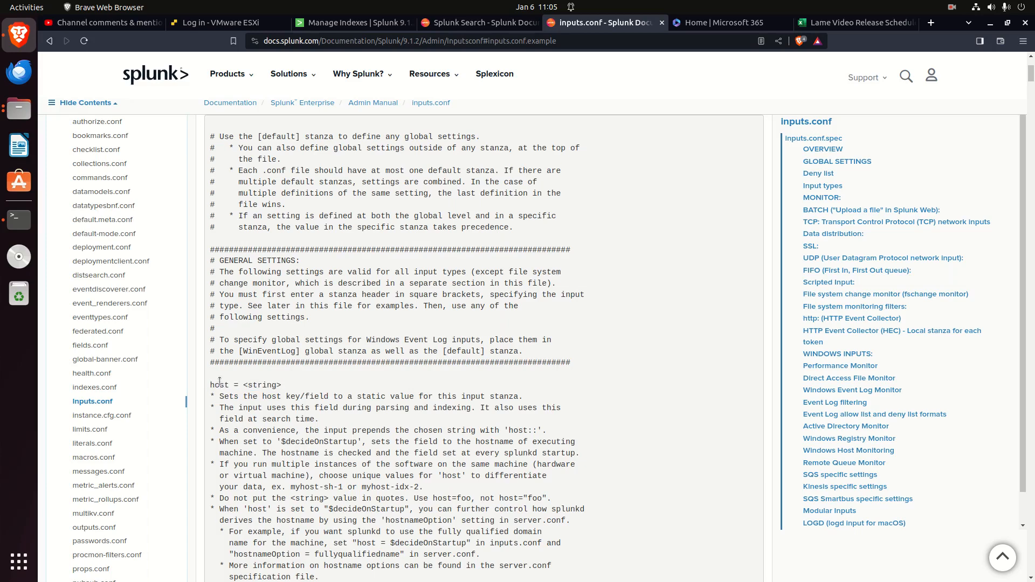
pyautogui.moveTo(218, 385)
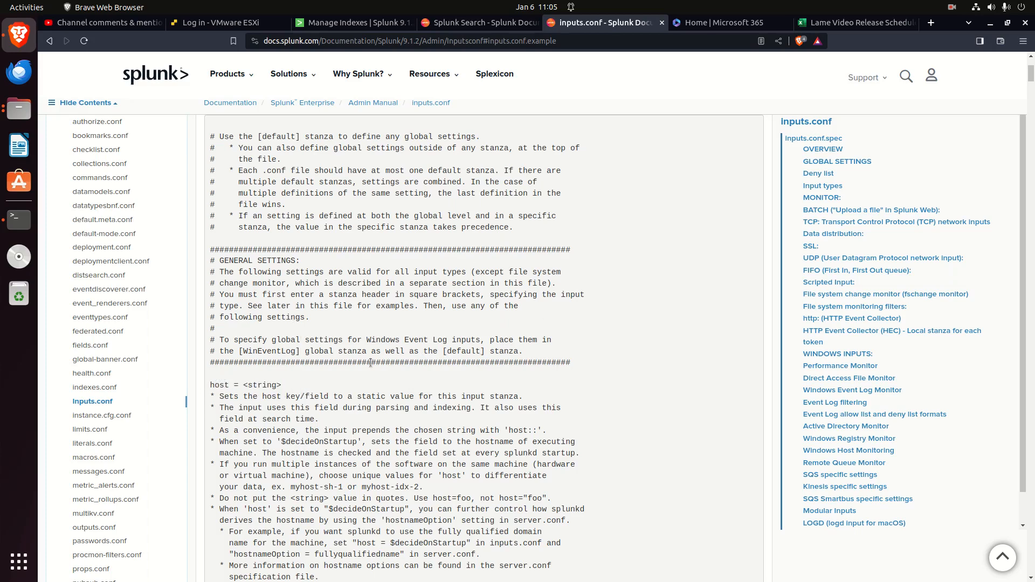
pyautogui.moveTo(212, 385)
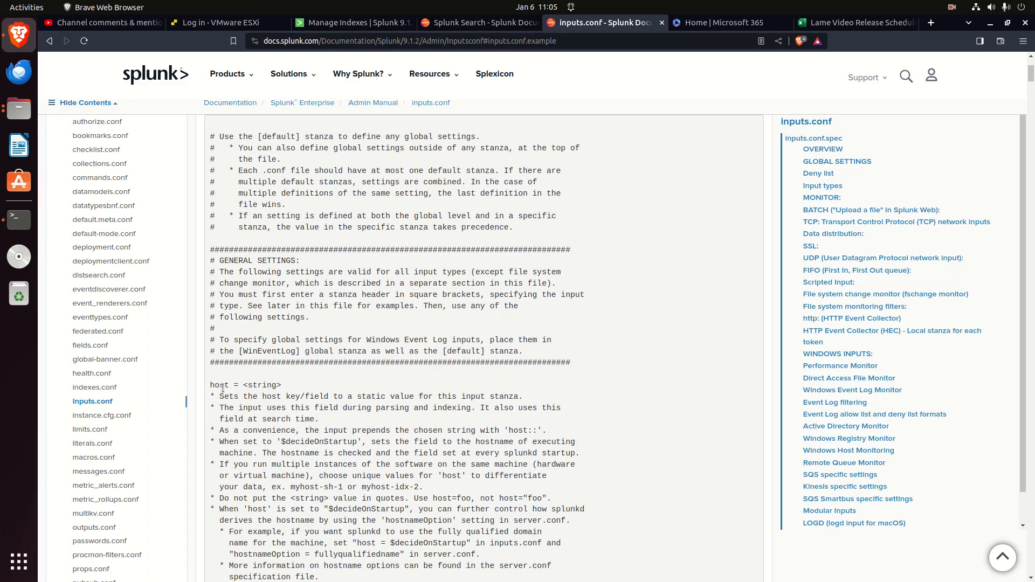
pyautogui.moveTo(235, 382)
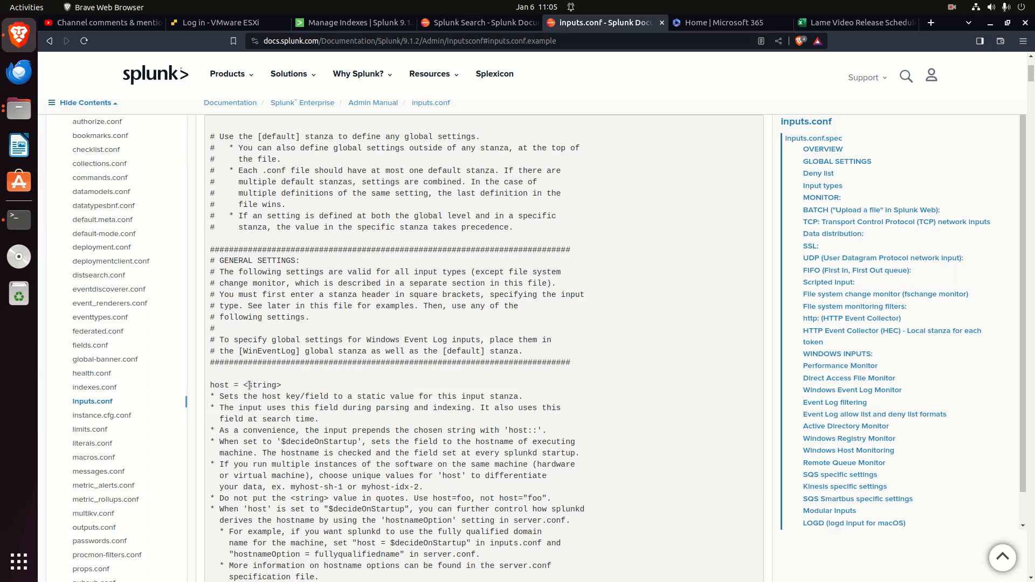
pyautogui.moveTo(312, 390)
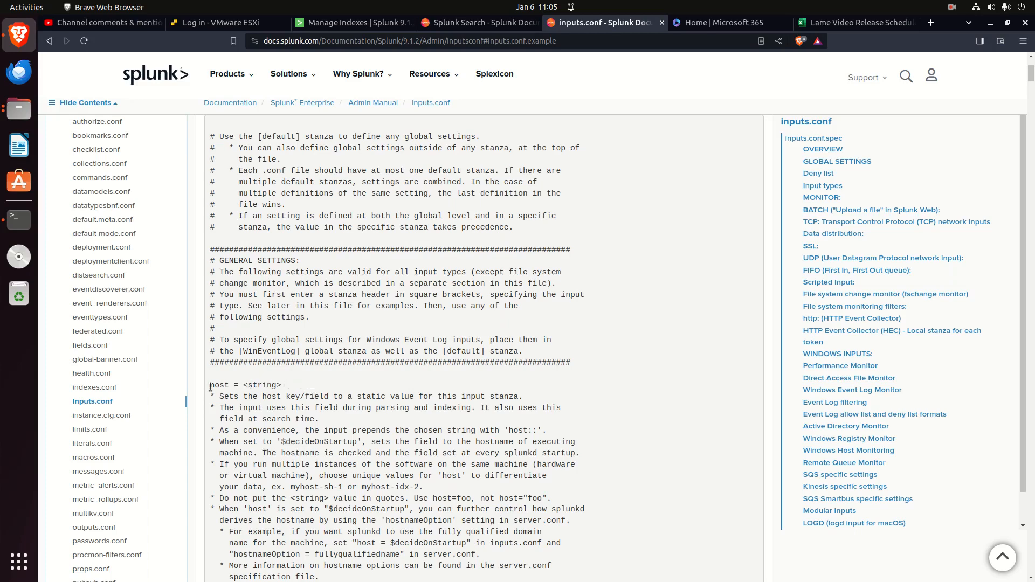
# - Continue down to the run_only_one, index and source setting descriptions
pyautogui.scroll(-3)
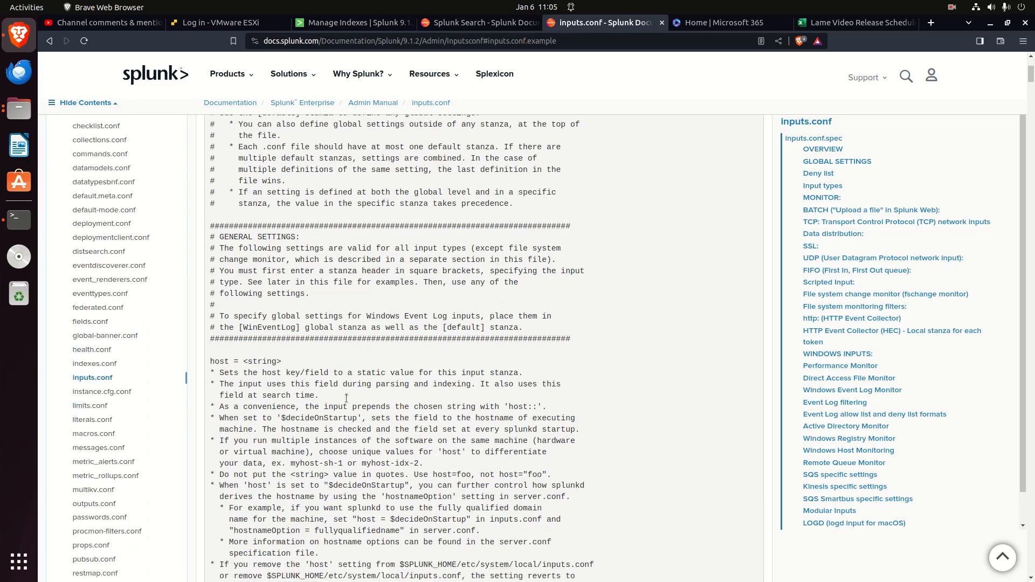
pyautogui.scroll(-3)
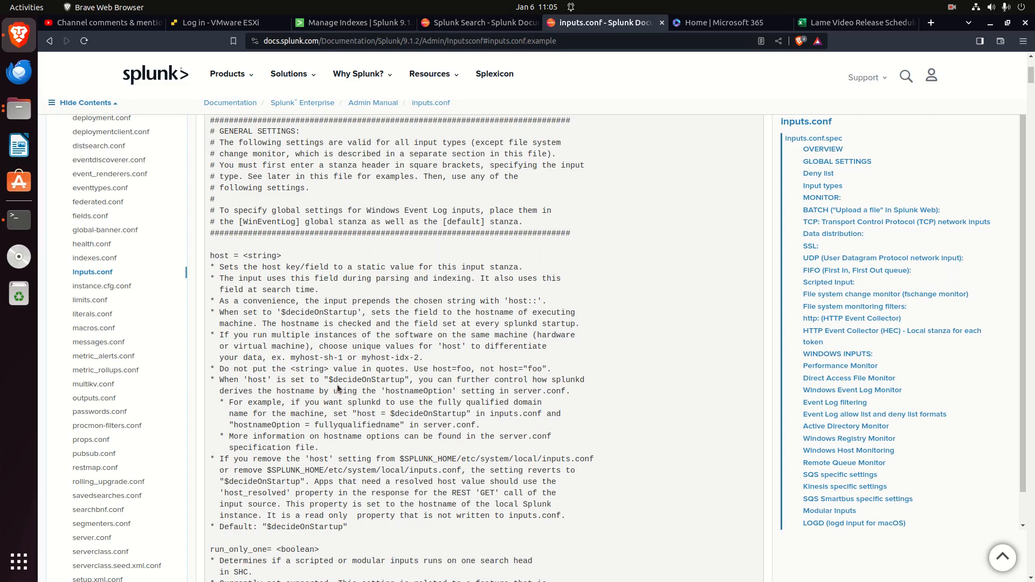
pyautogui.scroll(-3)
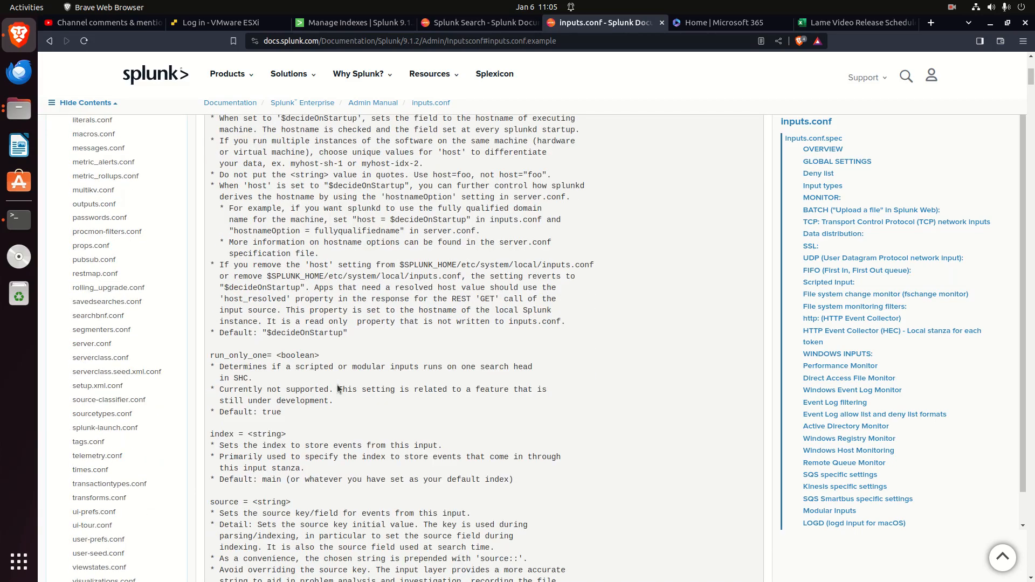
pyautogui.scroll(-3)
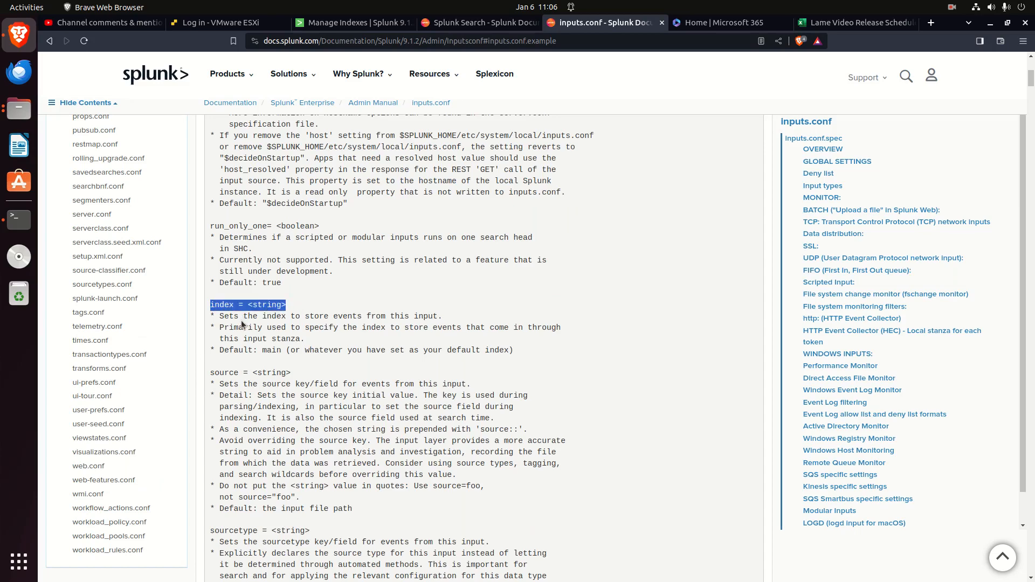
pyautogui.click(242, 304)
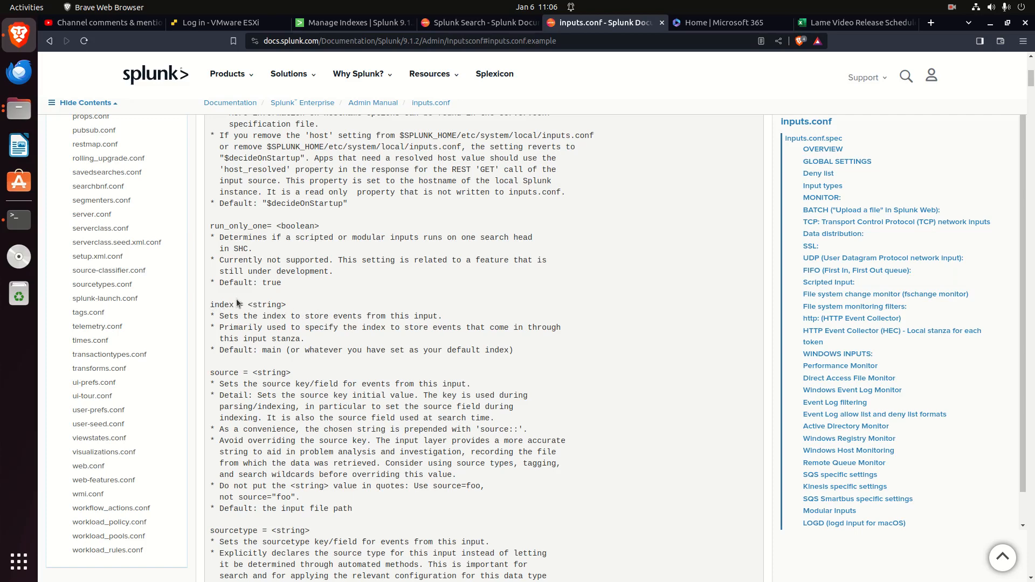
# - Switch to the terminal showing default inputs.conf and highlight the [default] stanza's index value
pyautogui.click(18, 220)
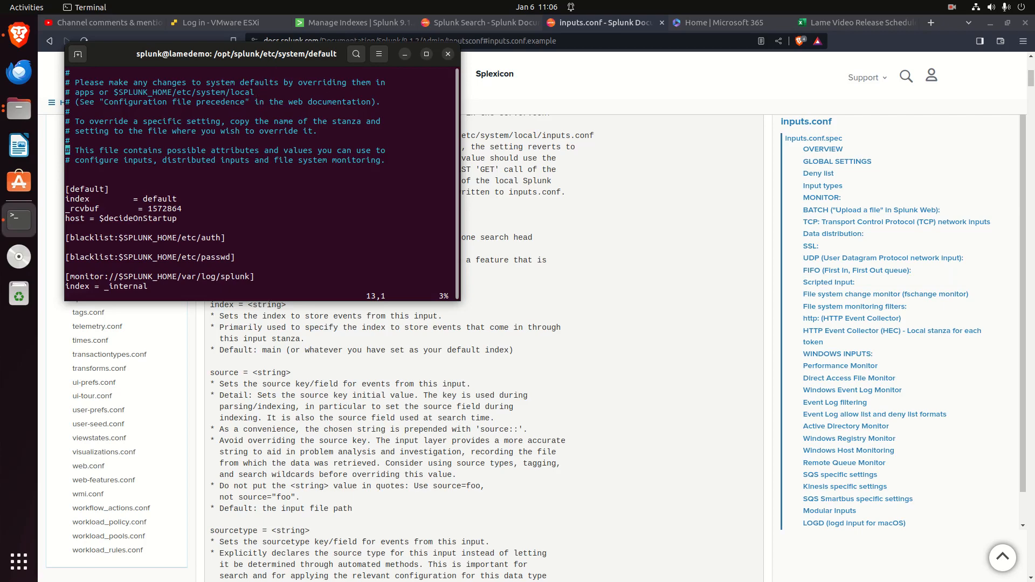
pyautogui.moveTo(194, 209)
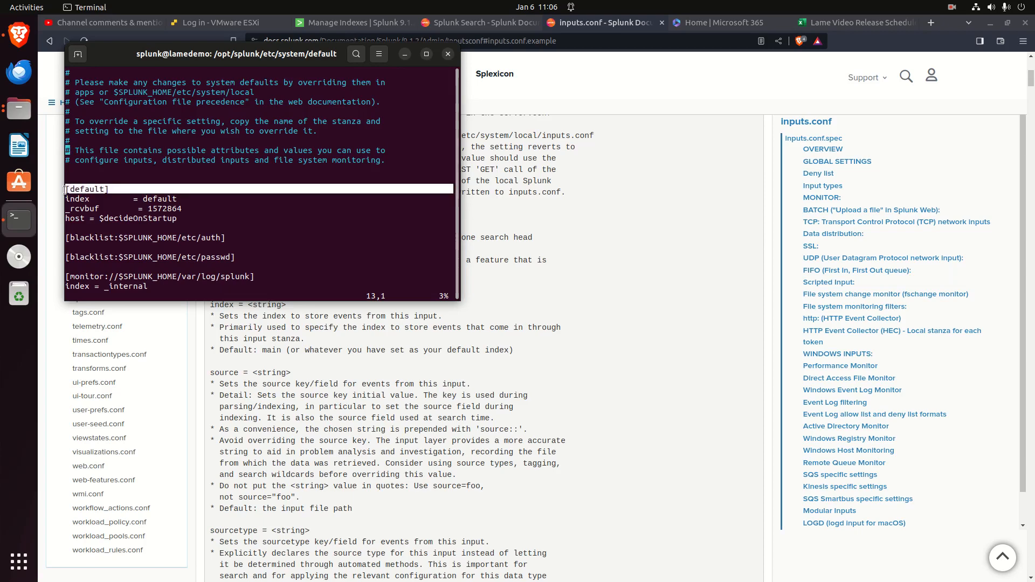
pyautogui.moveTo(167, 198)
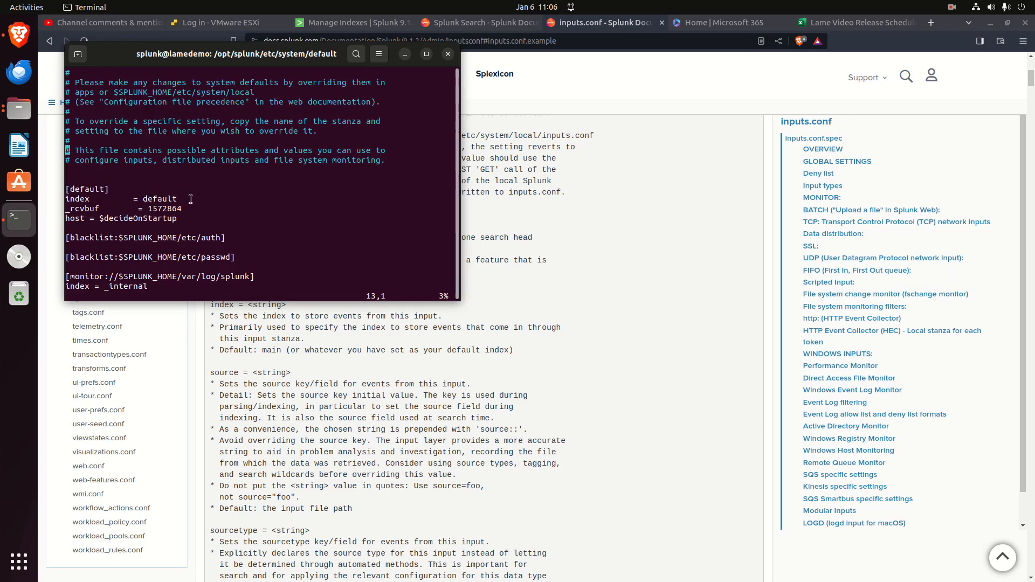
pyautogui.moveTo(80, 188)
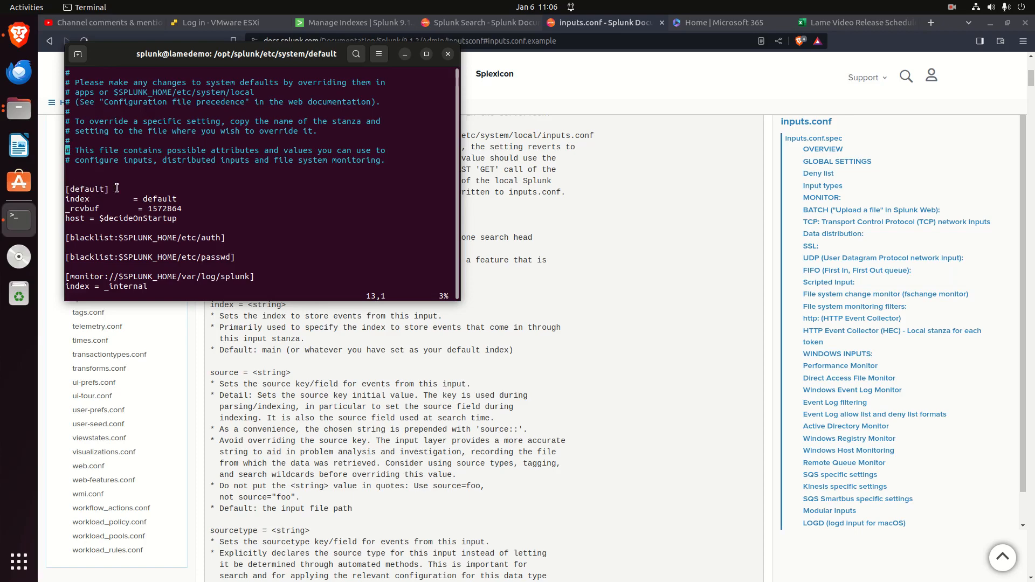
pyautogui.moveTo(114, 198)
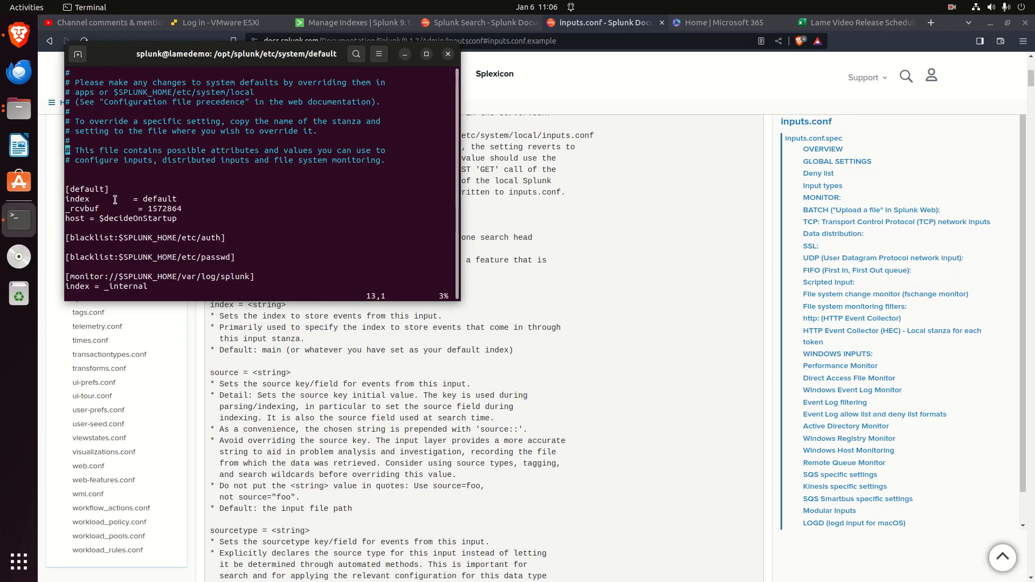
pyautogui.doubleClick(159, 199)
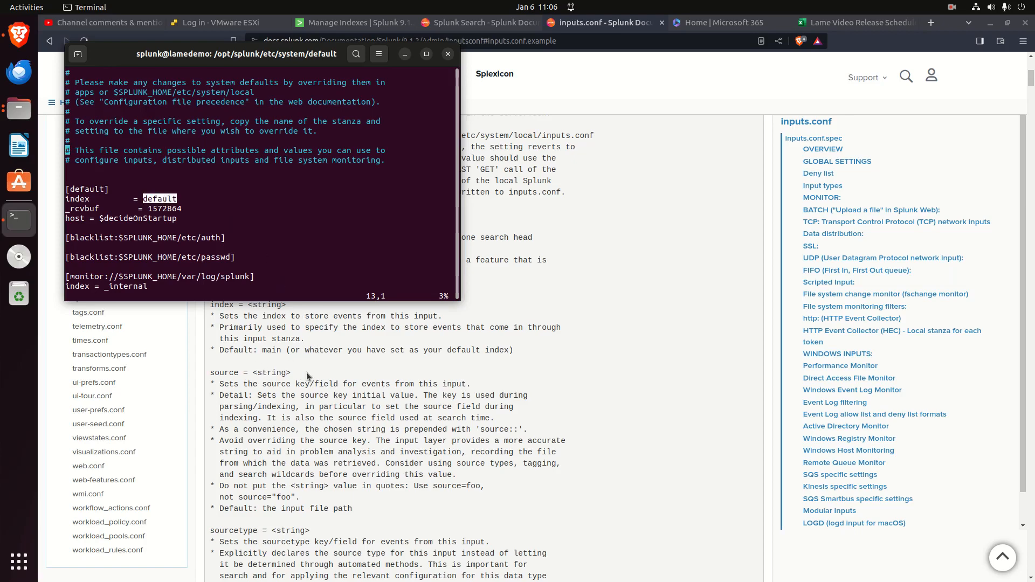
# - Bring the spec page forward and read source and sourcetype, selecting the sourcetype key and default lines
pyautogui.click(447, 54)
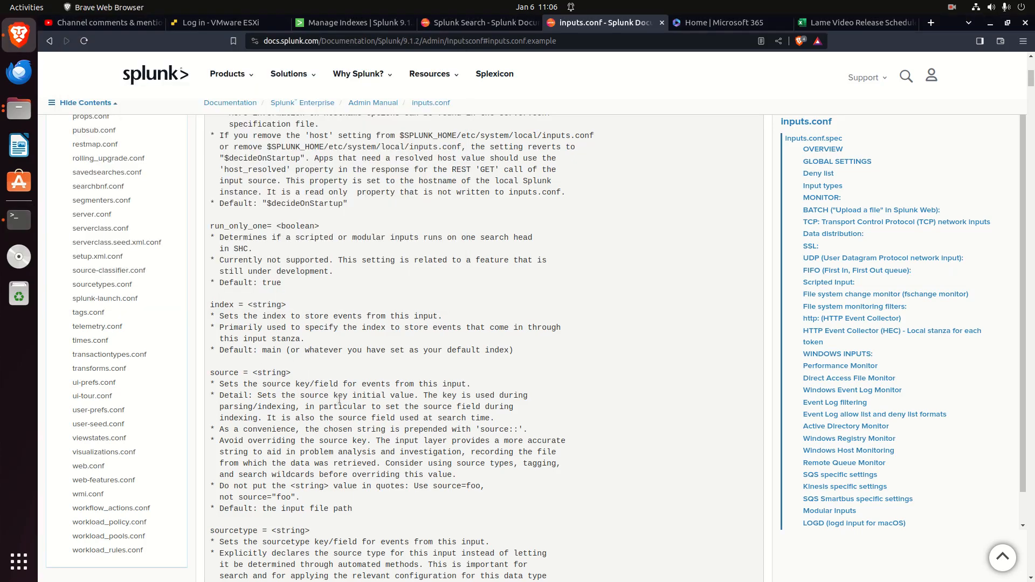
pyautogui.scroll(-3)
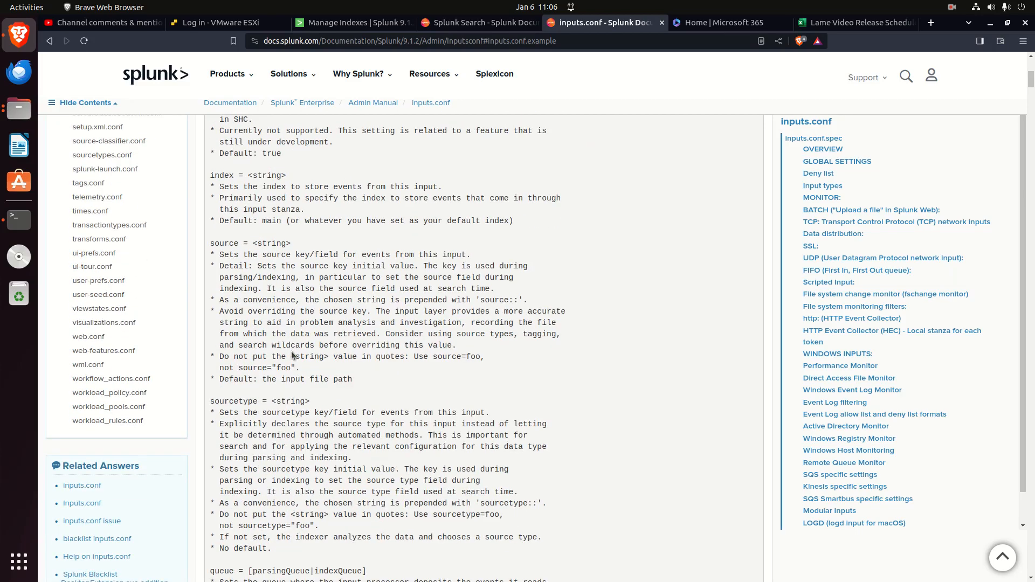
pyautogui.scroll(-3)
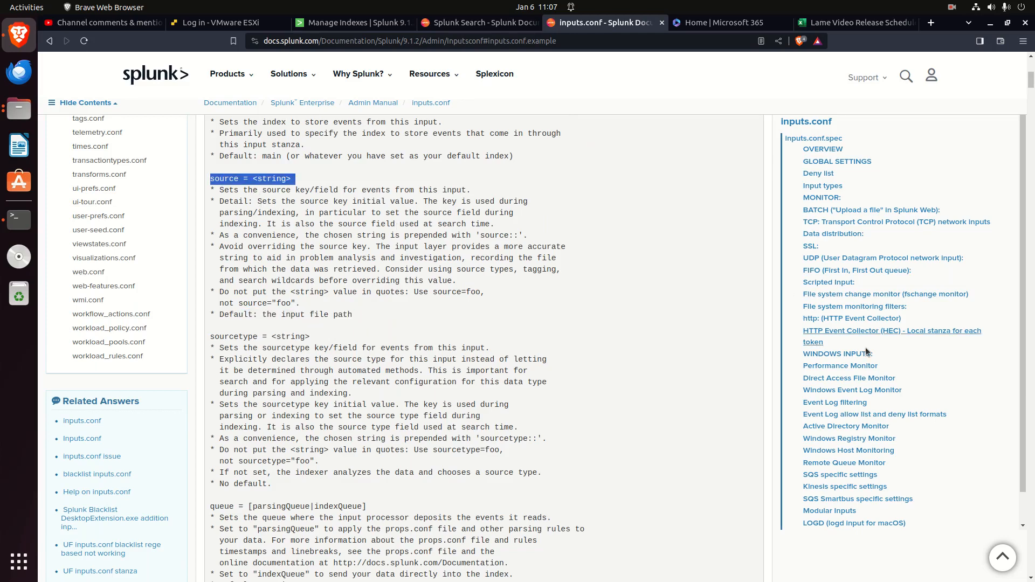
pyautogui.moveTo(796, 186)
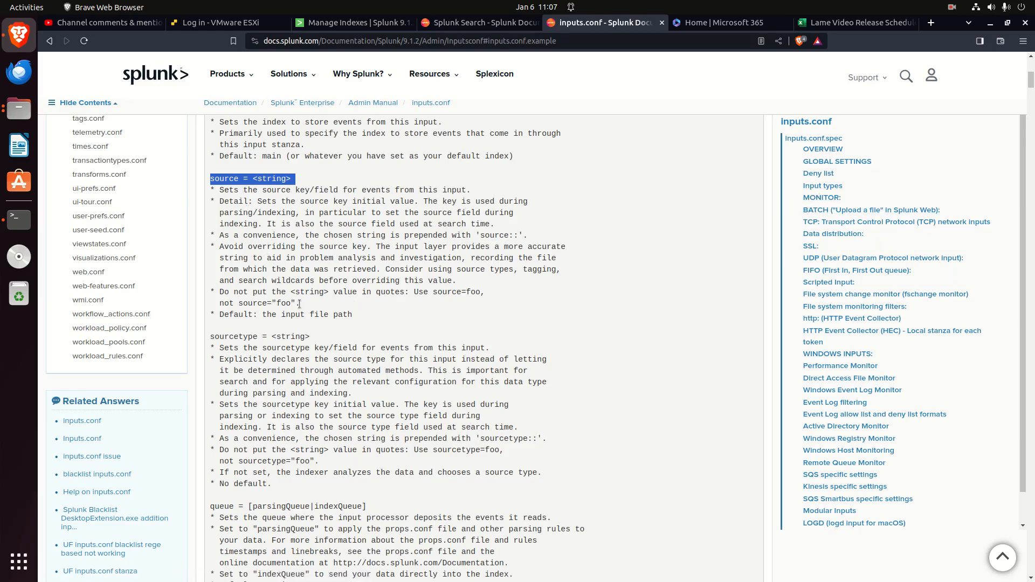
pyautogui.scroll(-3)
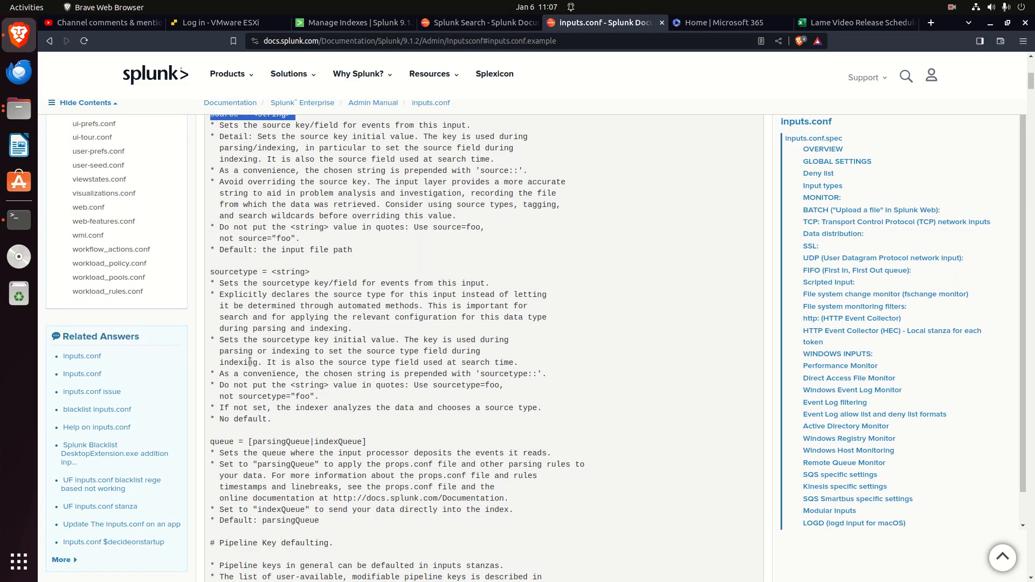
pyautogui.moveTo(248, 339); pyautogui.dragTo(270, 419)
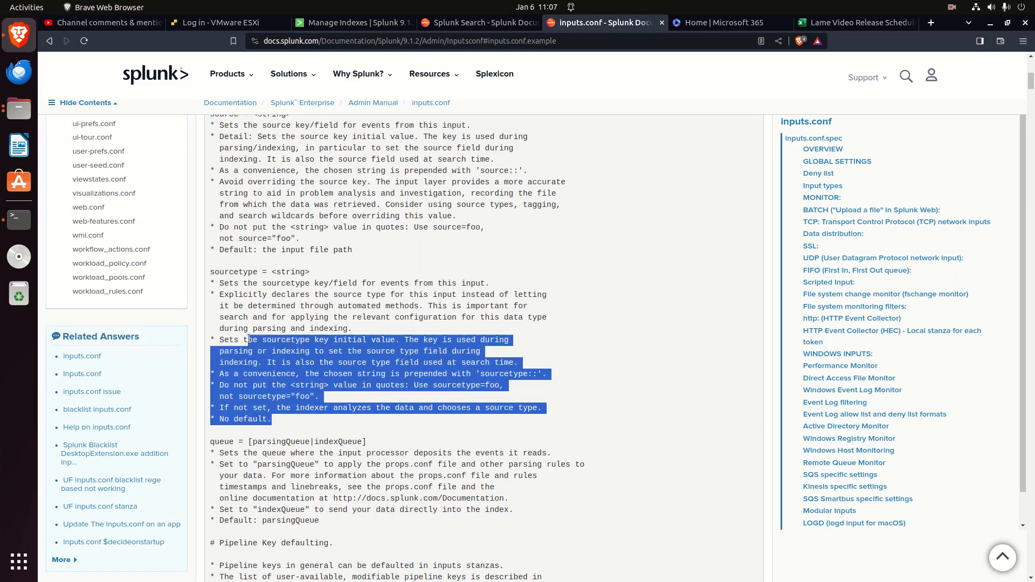
pyautogui.click(213, 283)
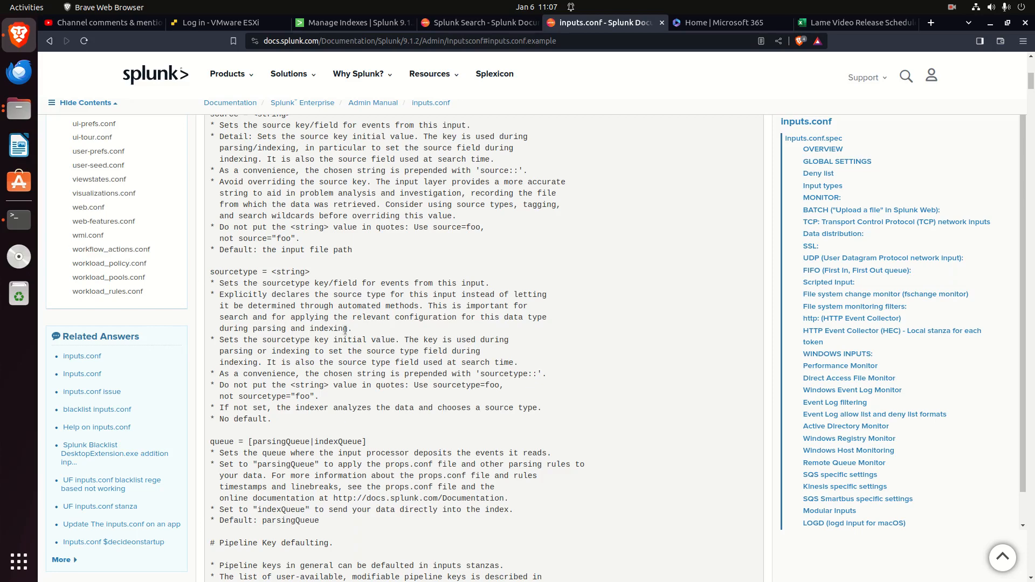
pyautogui.moveTo(435, 363)
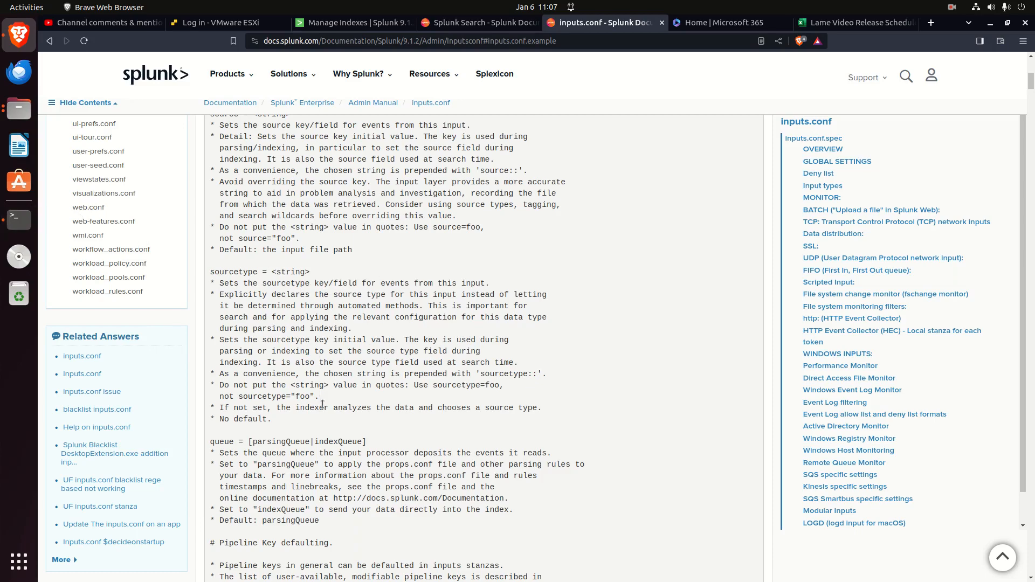
# - Scroll past the routing settings to the Deny list and Input types sections
pyautogui.scroll(-3)
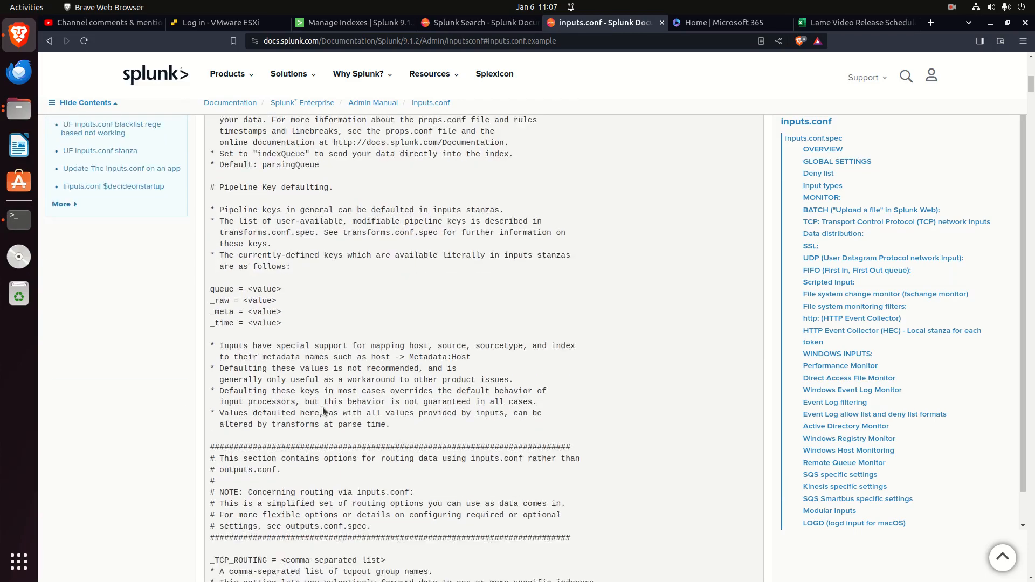
pyautogui.scroll(-3)
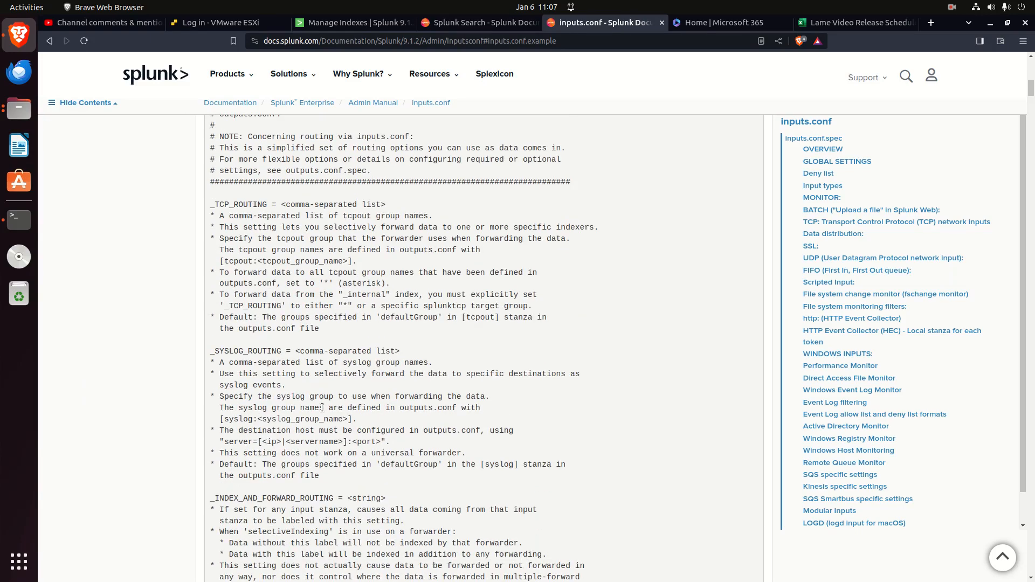
pyautogui.scroll(-3)
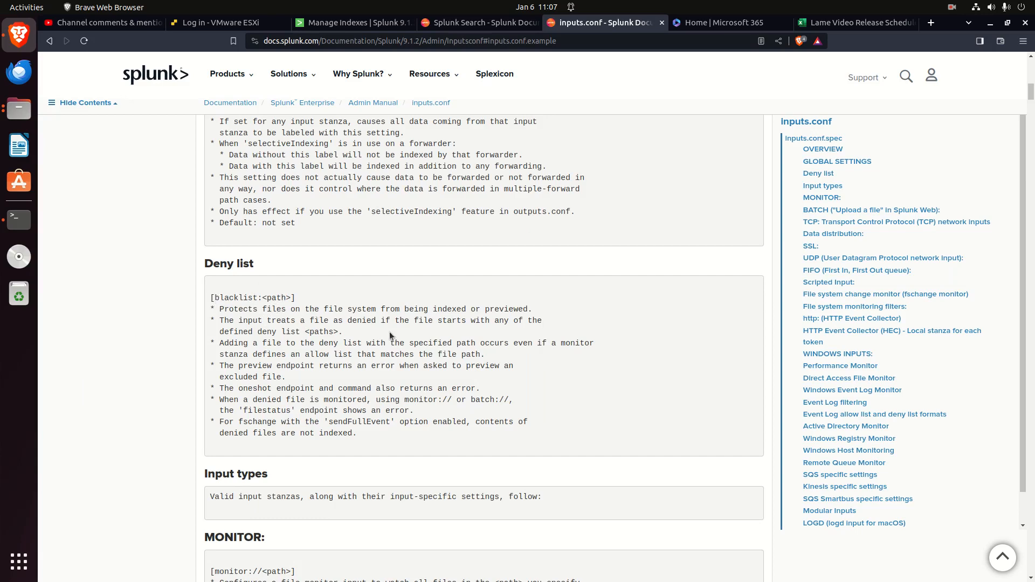
pyautogui.moveTo(304, 334)
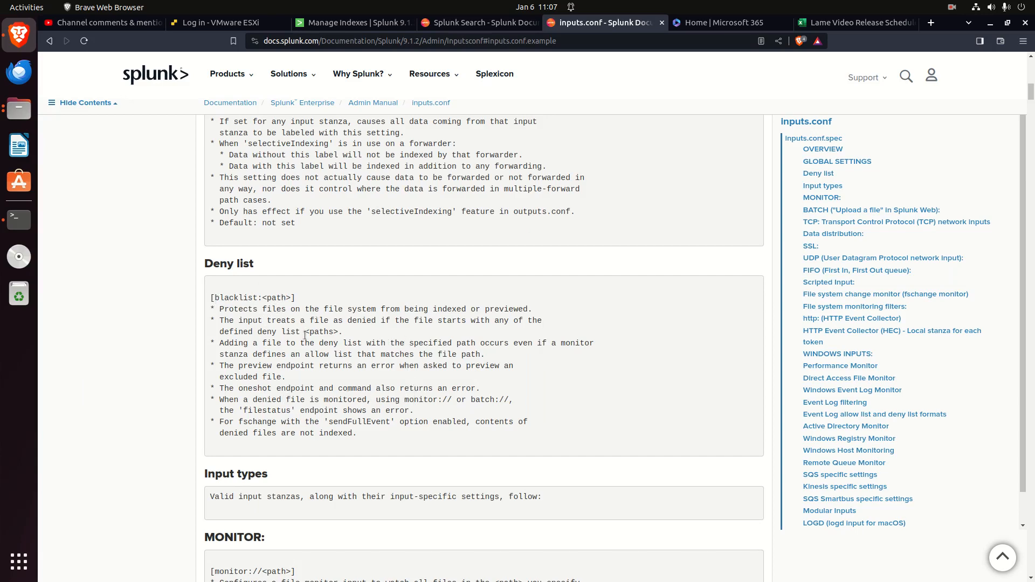
pyautogui.moveTo(315, 334)
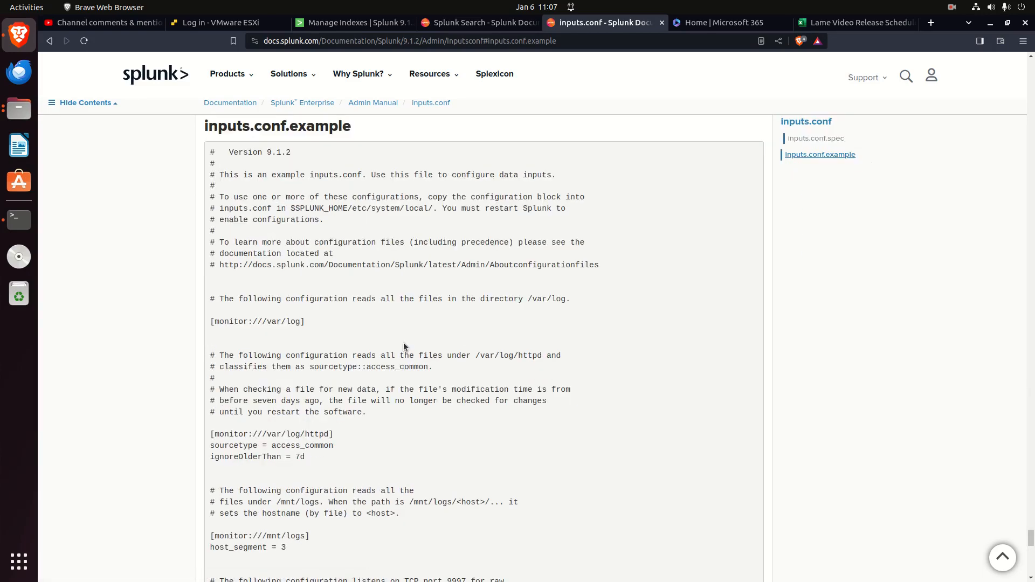
pyautogui.moveTo(259, 299)
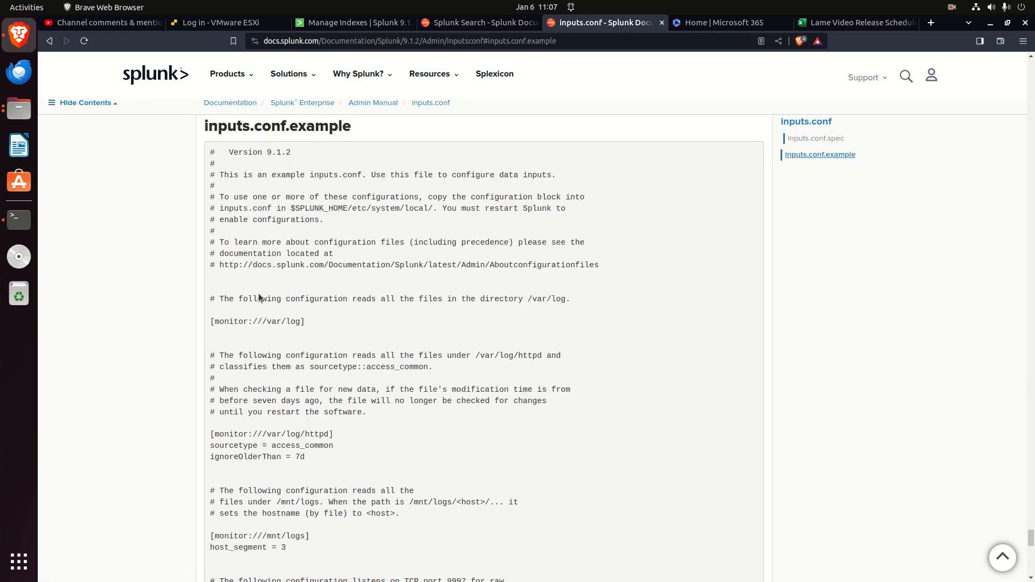
pyautogui.doubleClick(257, 321)
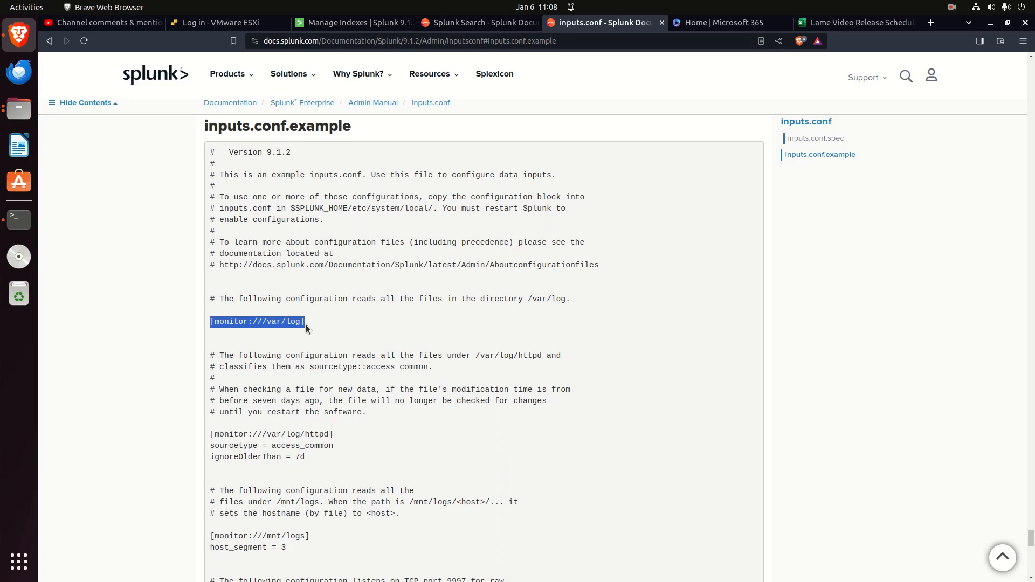
pyautogui.click(215, 330)
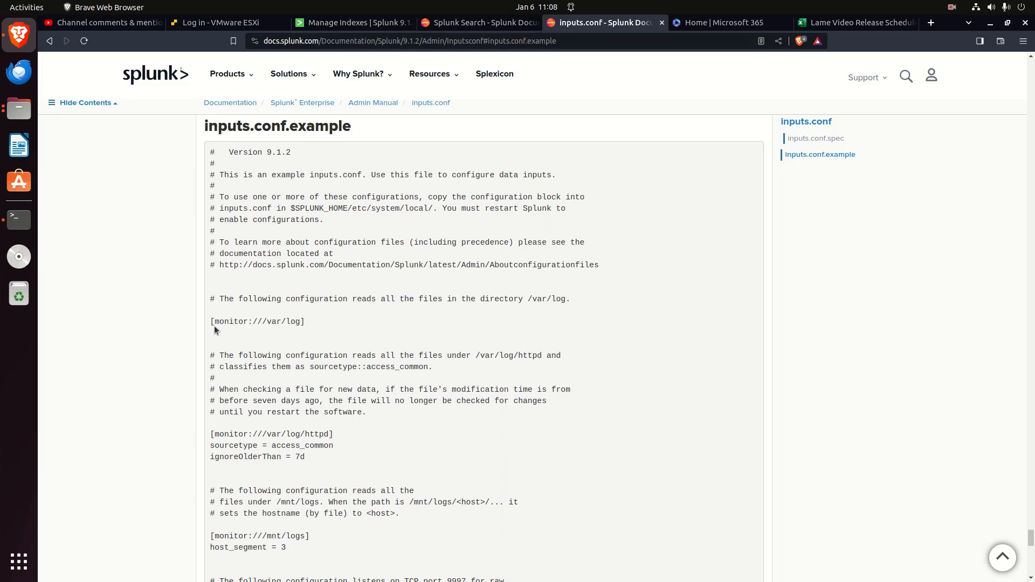
pyautogui.doubleClick(257, 321)
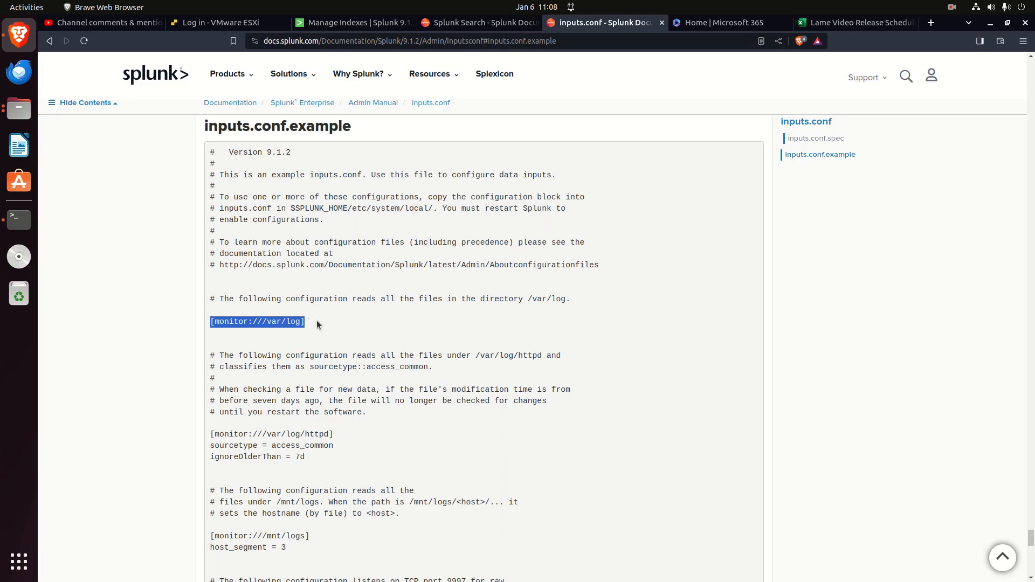
pyautogui.click(235, 336)
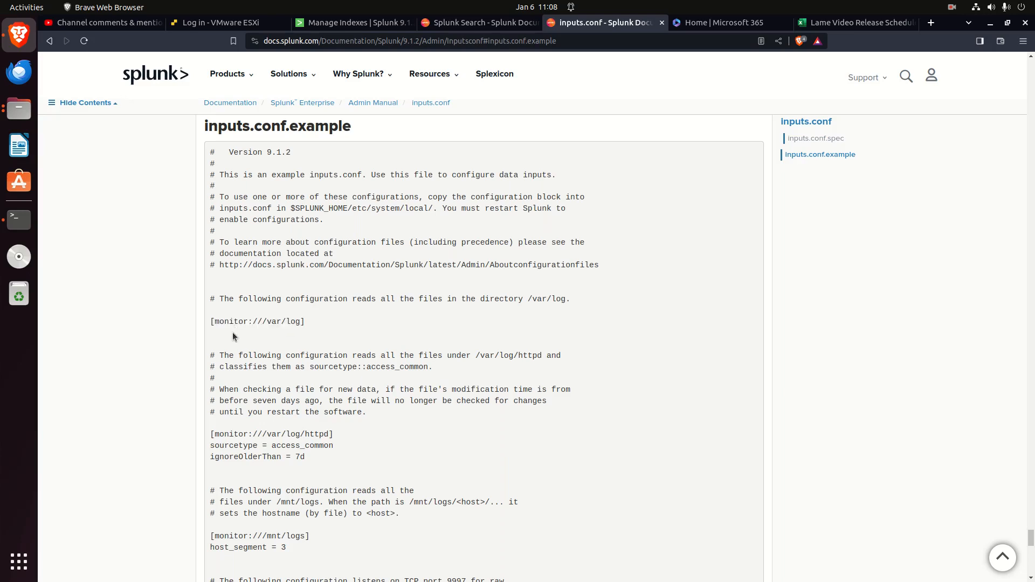
pyautogui.moveTo(231, 345)
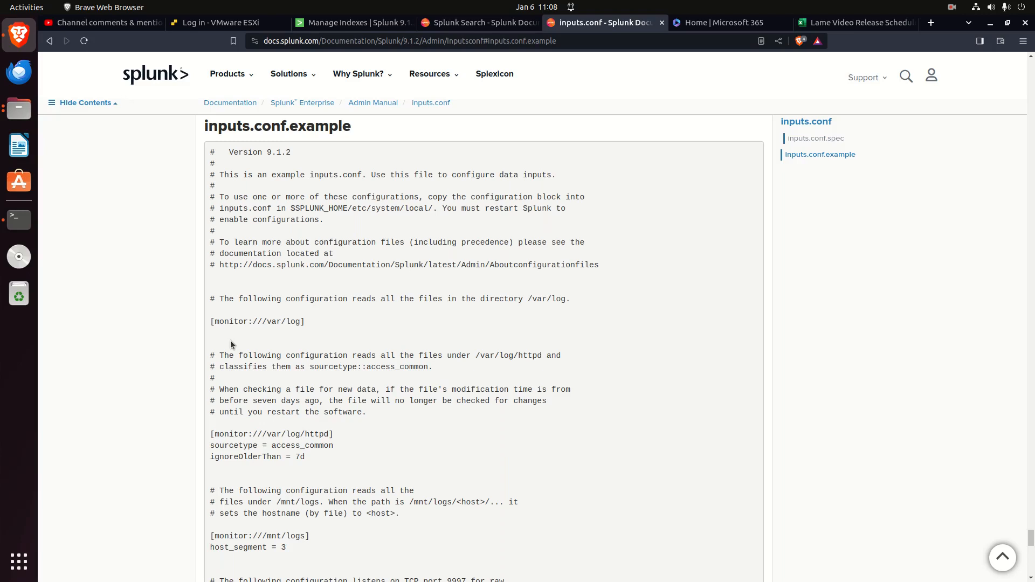
pyautogui.moveTo(266, 322)
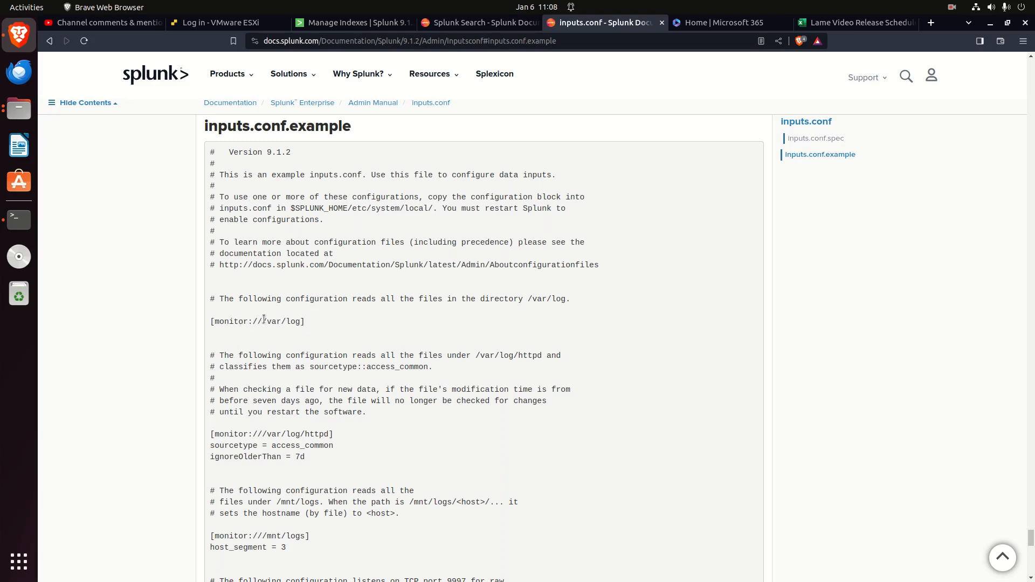
pyautogui.doubleClick(272, 321)
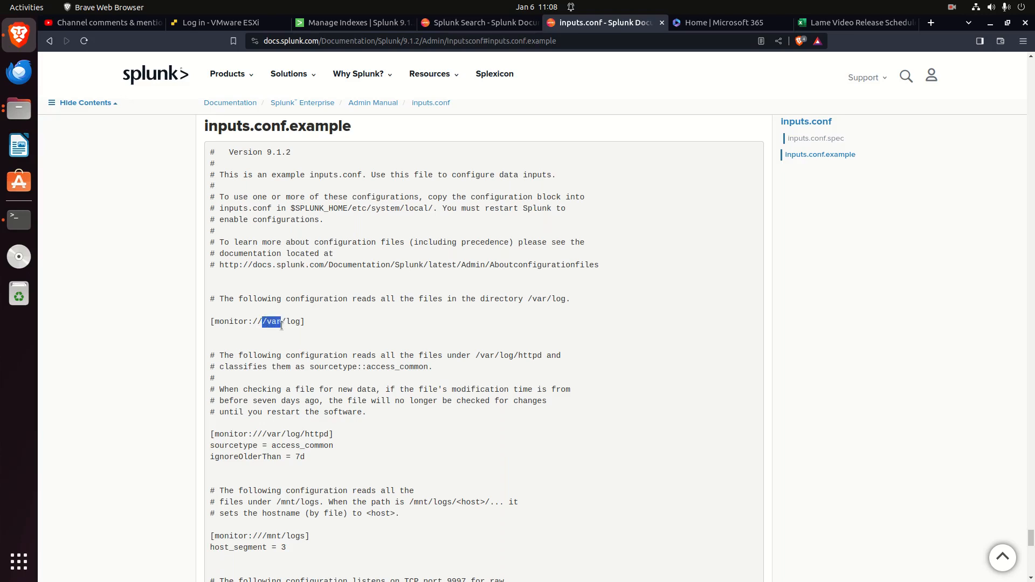
pyautogui.moveTo(263, 321); pyautogui.dragTo(301, 322)
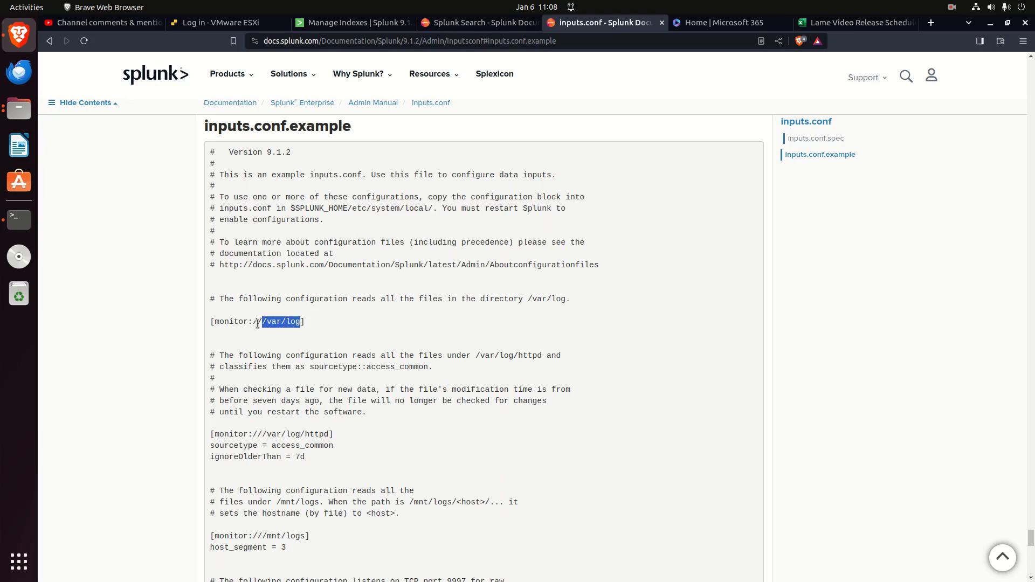
pyautogui.click(280, 321)
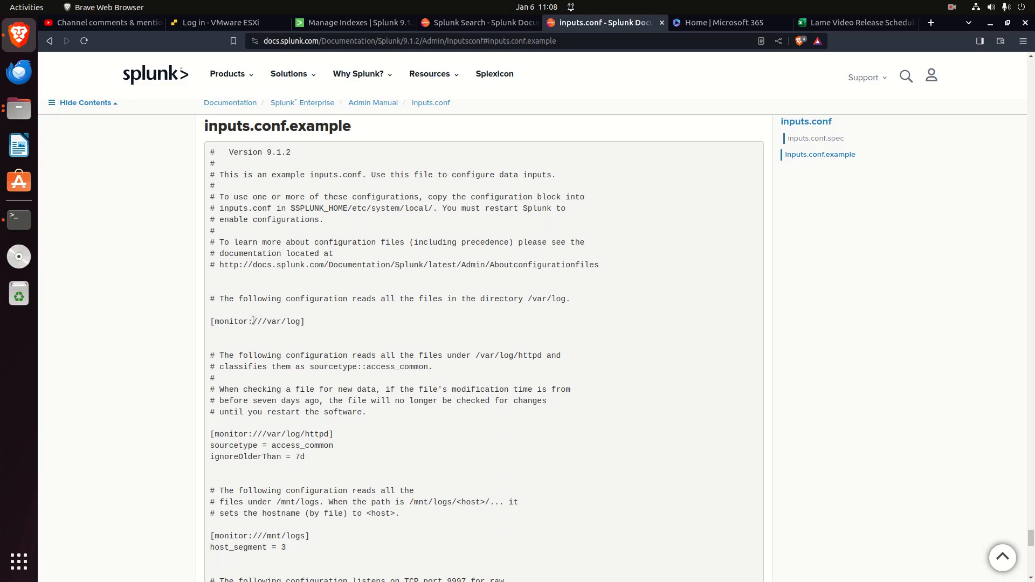
pyautogui.doubleClick(259, 321)
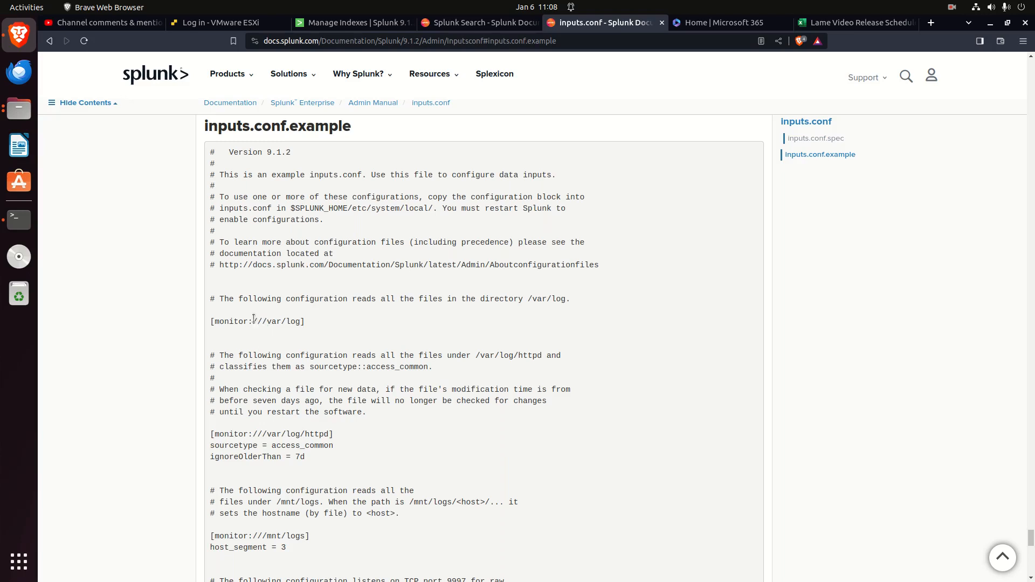
pyautogui.doubleClick(256, 321)
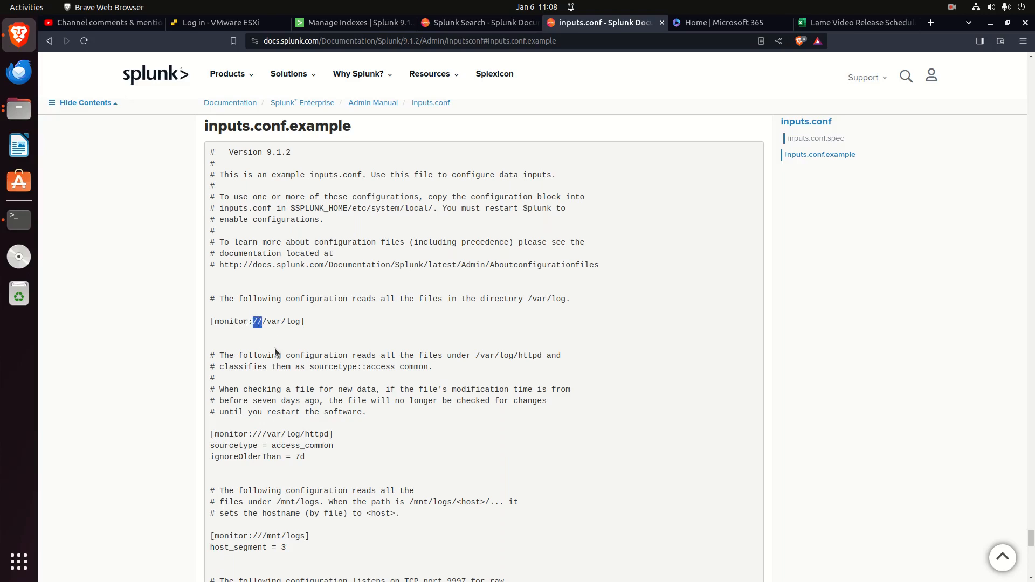
pyautogui.moveTo(277, 338)
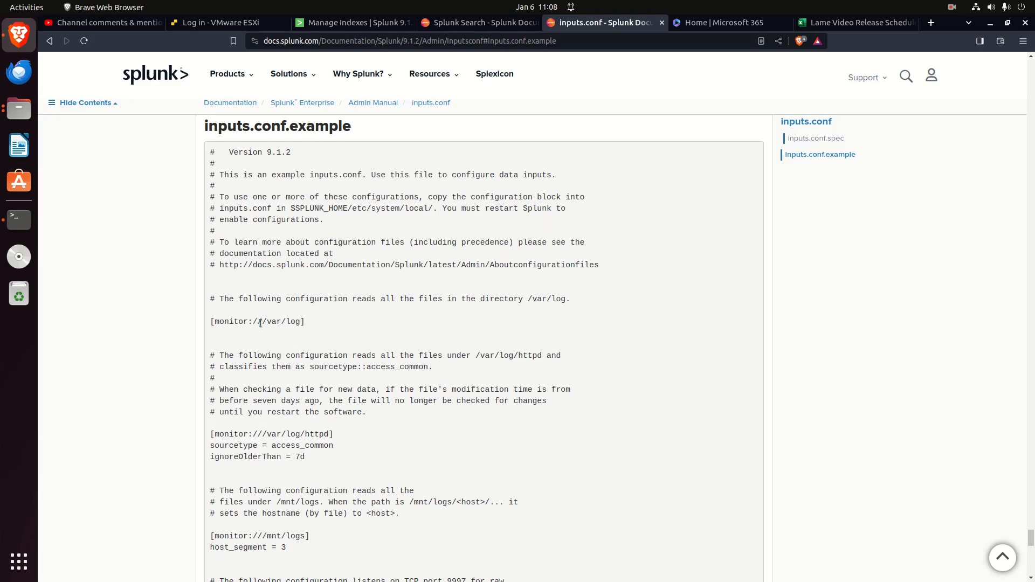
pyautogui.moveTo(340, 389)
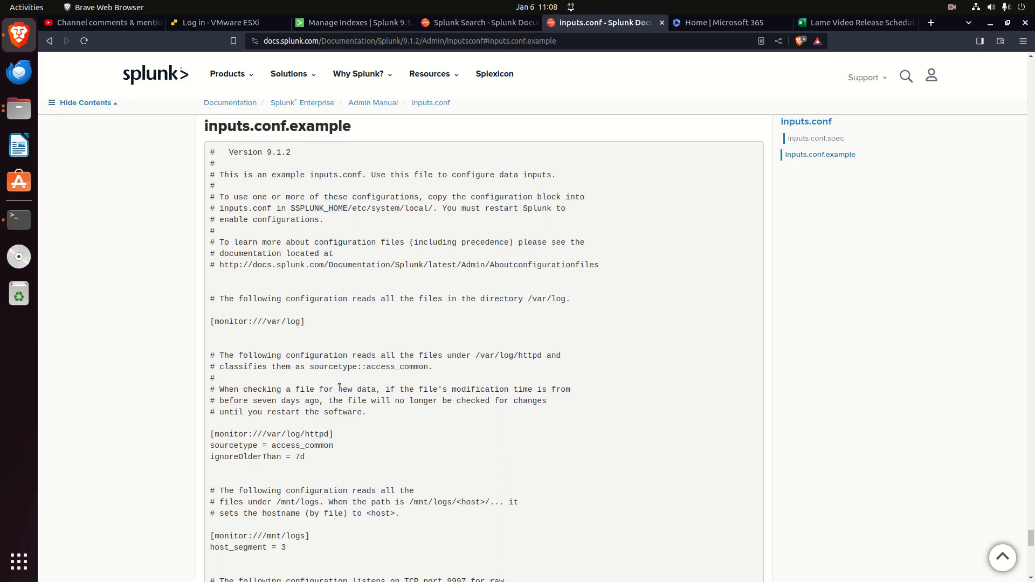
pyautogui.scroll(-3)
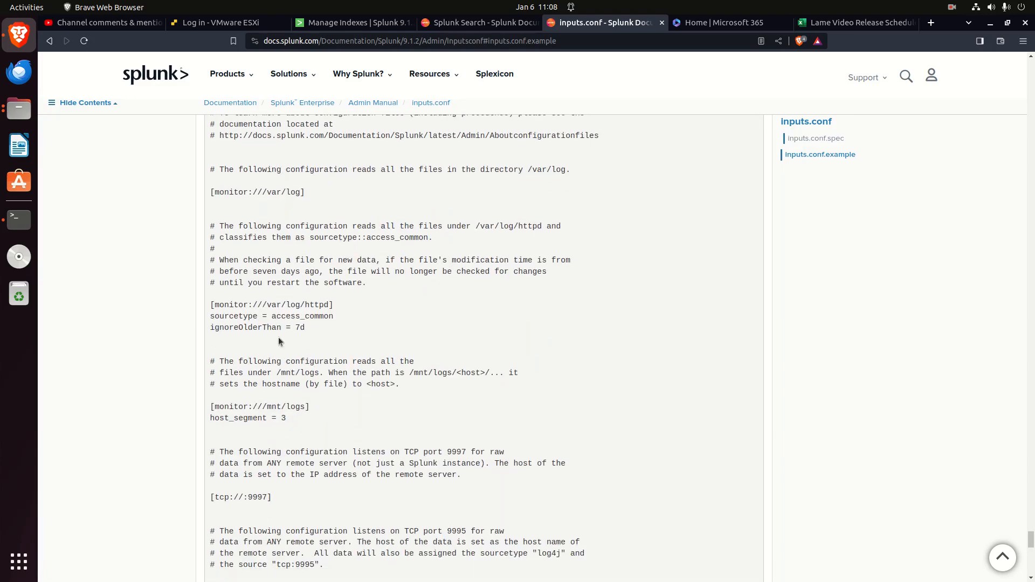
pyautogui.moveTo(267, 329)
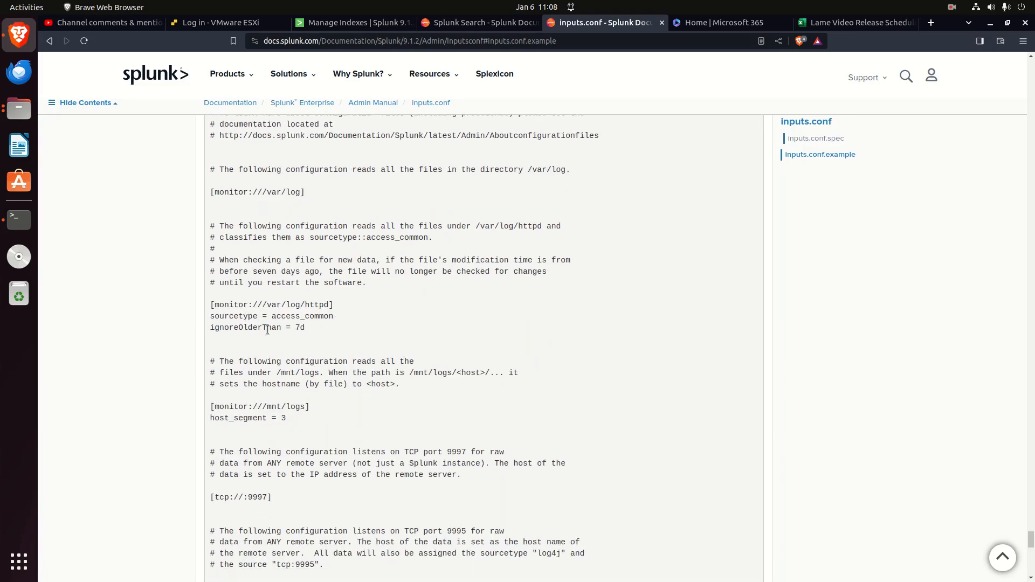
pyautogui.moveTo(300, 338)
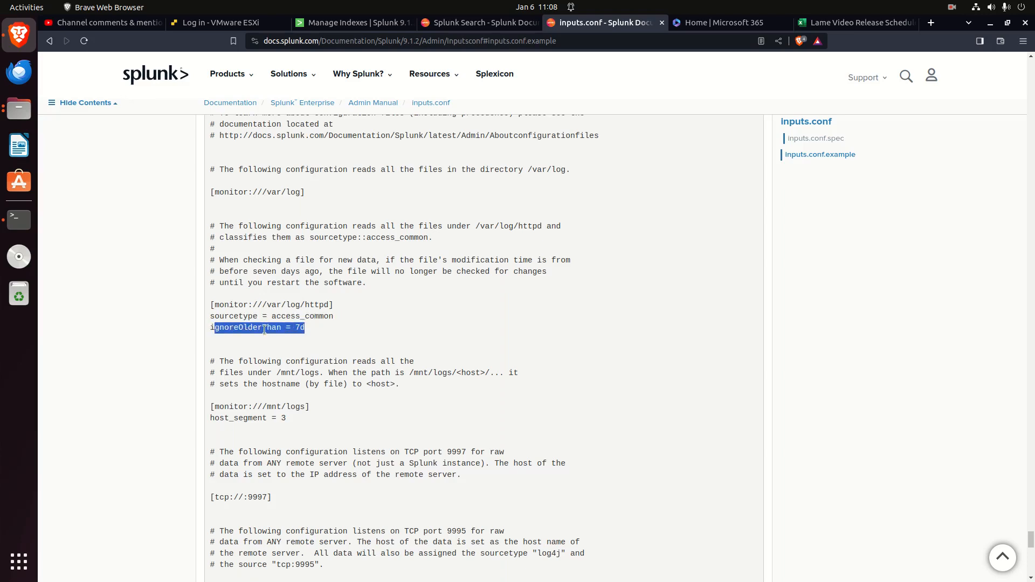
pyautogui.click(382, 344)
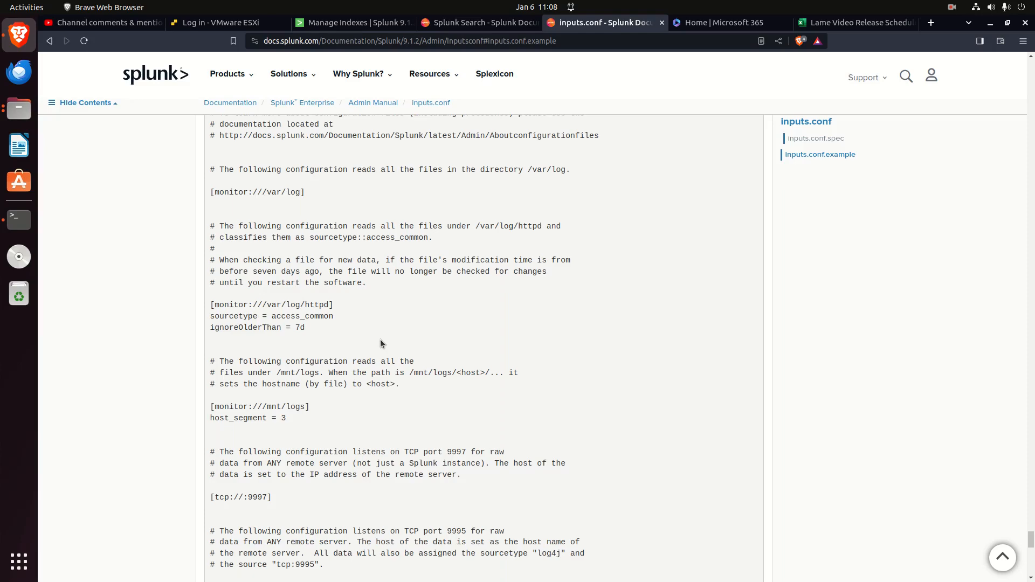
pyautogui.scroll(-3)
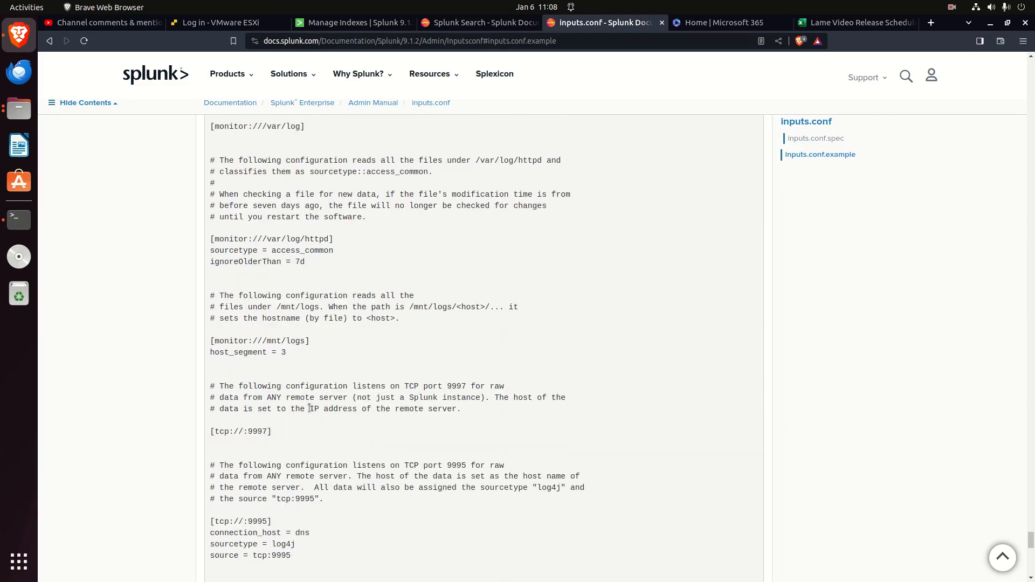
# - Reach the tcp example stanzas and highlight the tcp:9995 source value
pyautogui.scroll(-3)
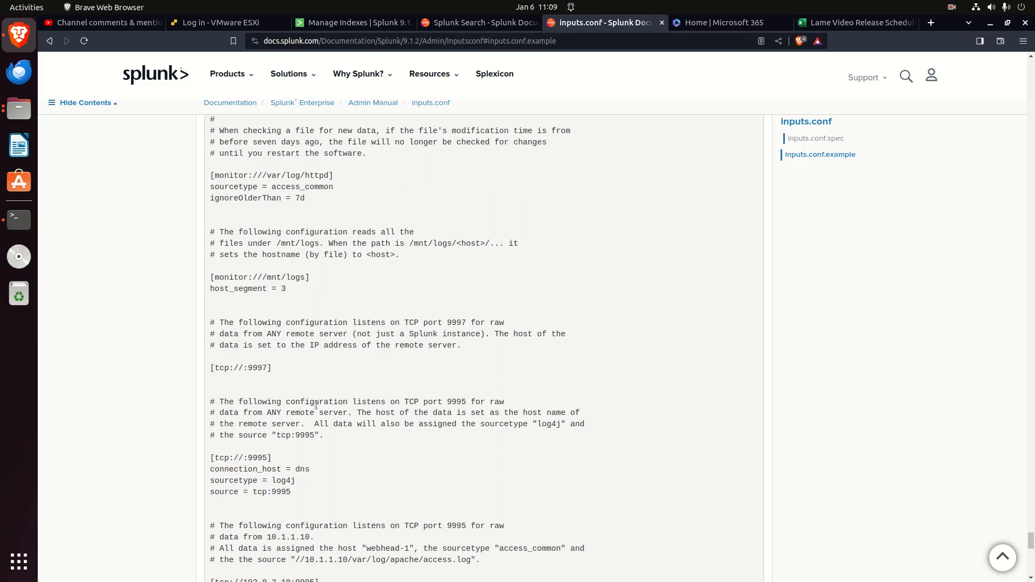
pyautogui.scroll(-3)
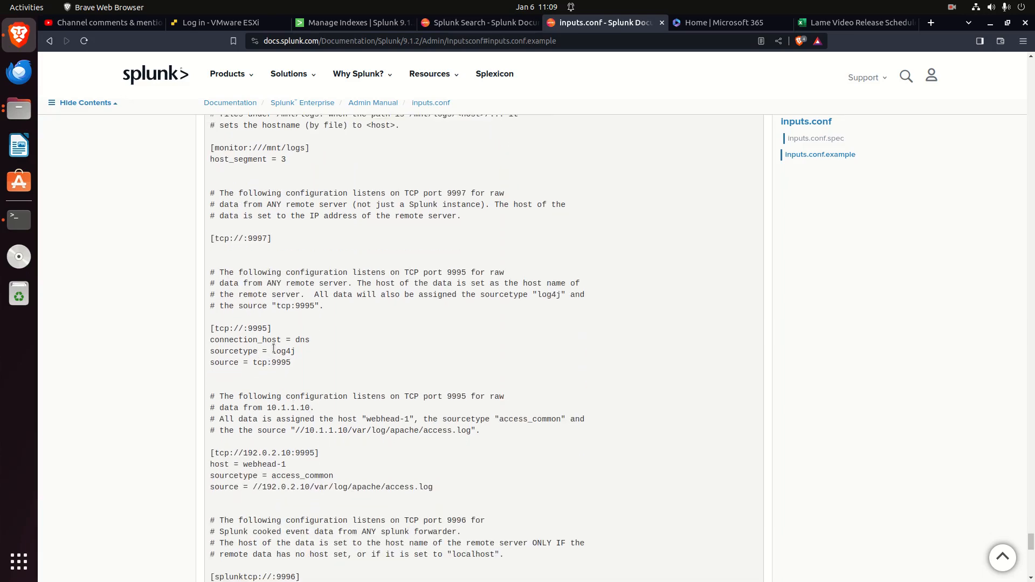
pyautogui.moveTo(263, 360)
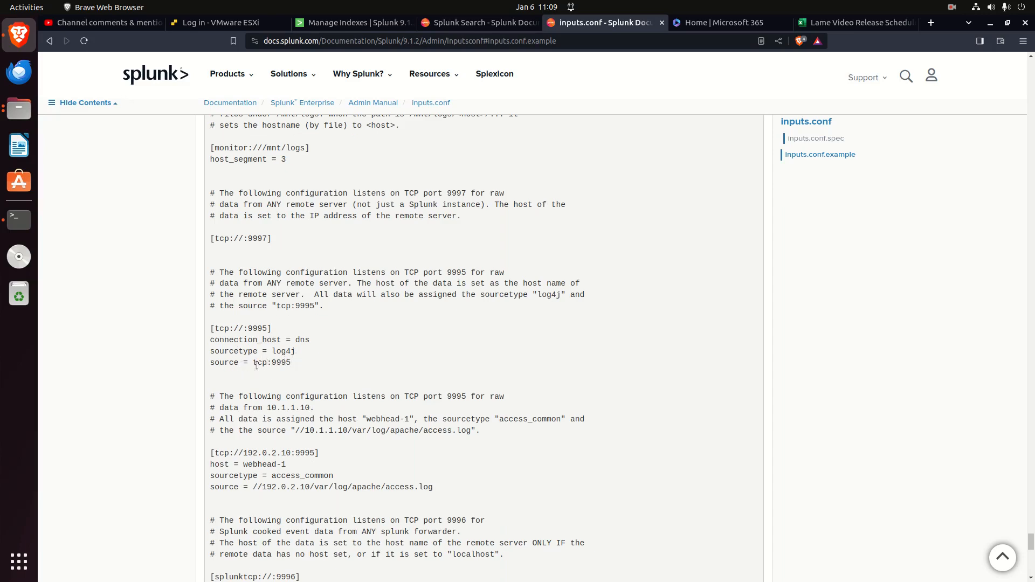
pyautogui.doubleClick(270, 362)
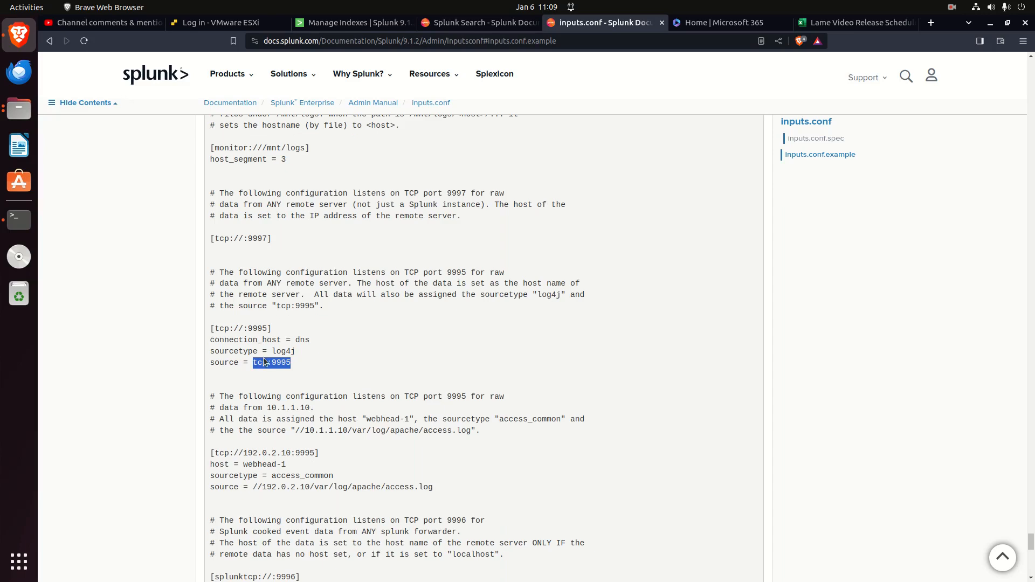
pyautogui.moveTo(259, 373)
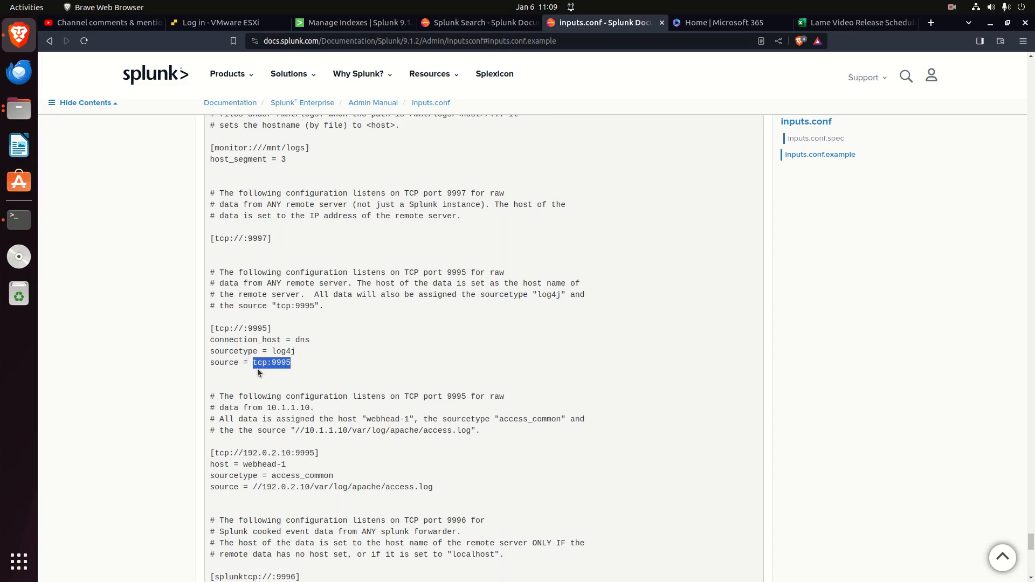
pyautogui.click(256, 362)
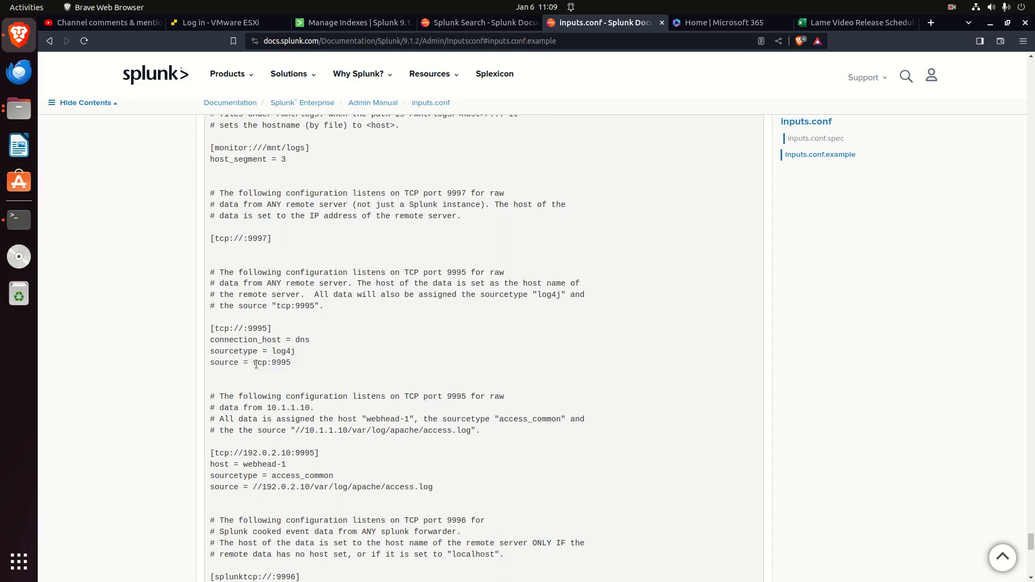
pyautogui.doubleClick(263, 362)
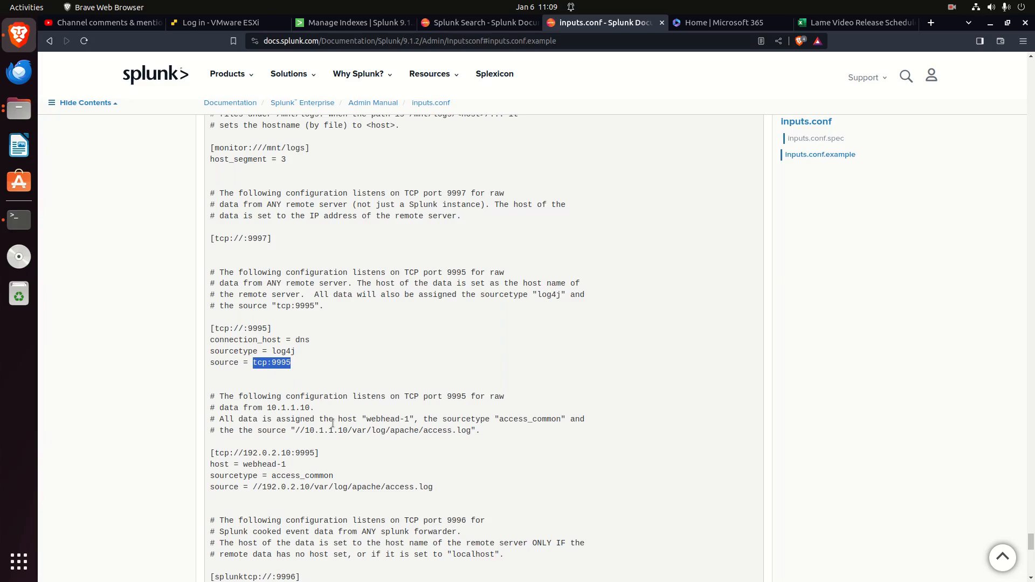
# - Continue down to the splunktcp 9996, syslog 514 and splunktcptoken stanzas
pyautogui.scroll(-3)
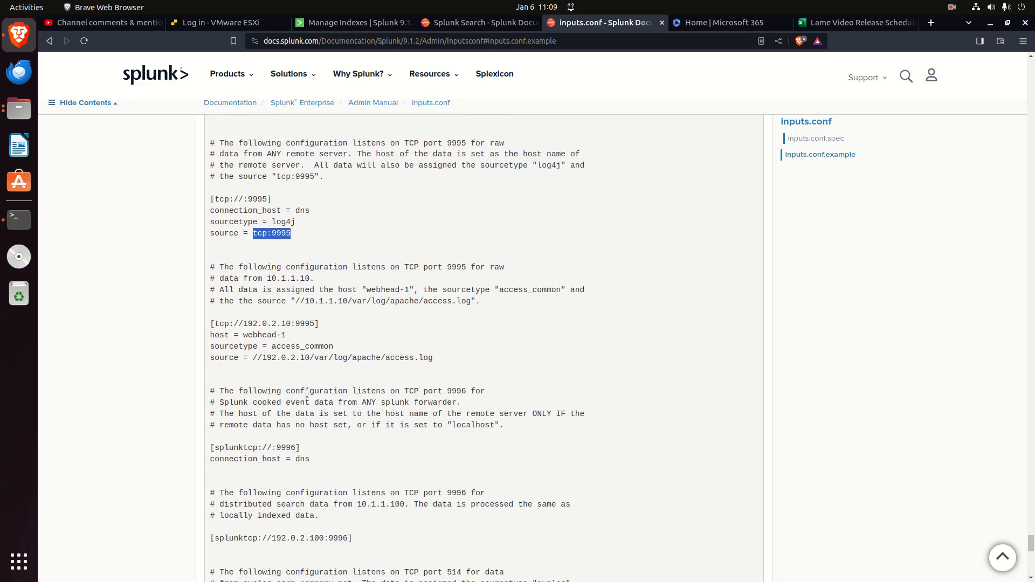
pyautogui.scroll(-3)
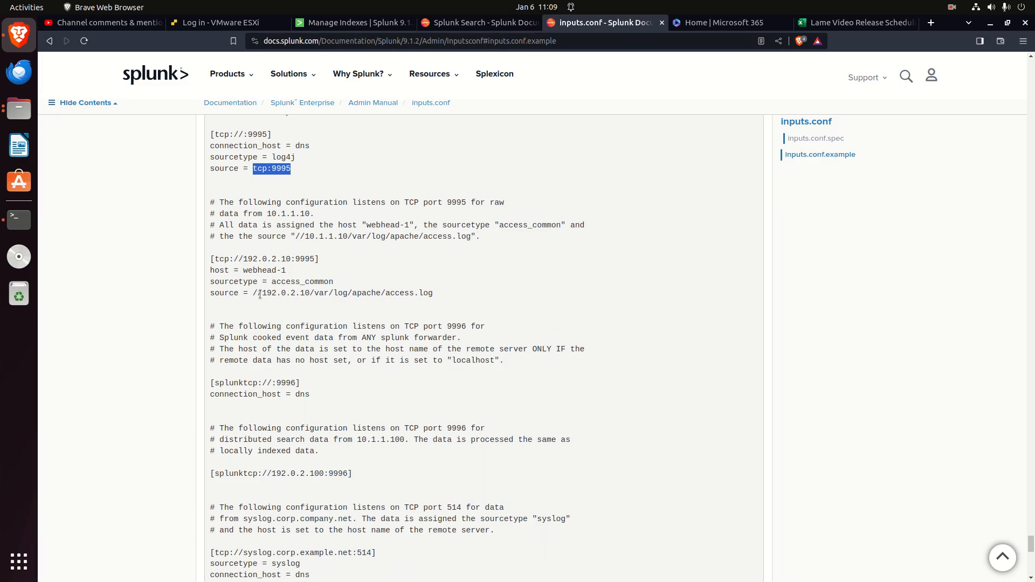
pyautogui.scroll(-3)
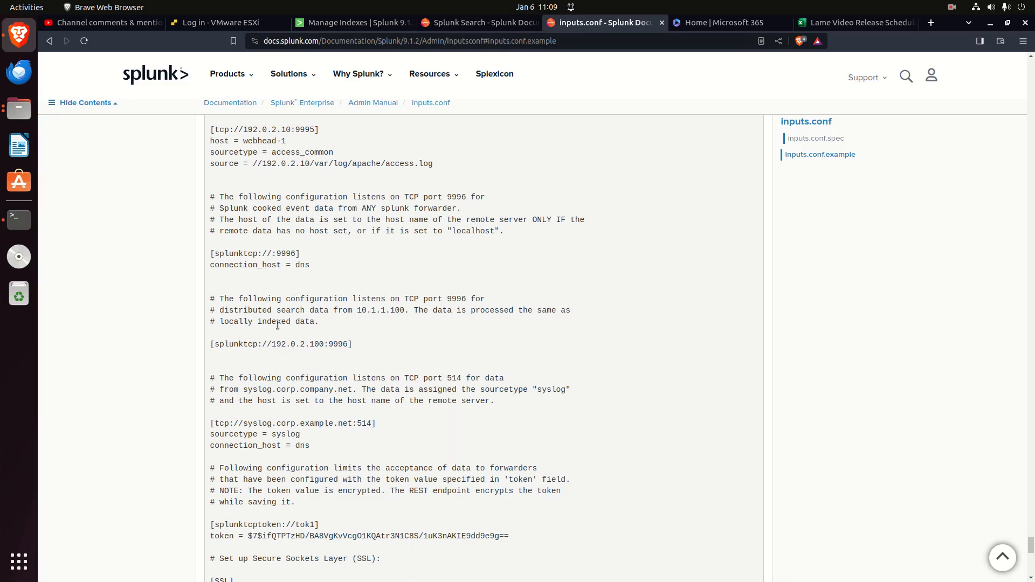
# - Scroll through the SSL, fschange, WinEventLog and perfmon examples to the remote_queue SQS and Kinesis settings
pyautogui.scroll(-3)
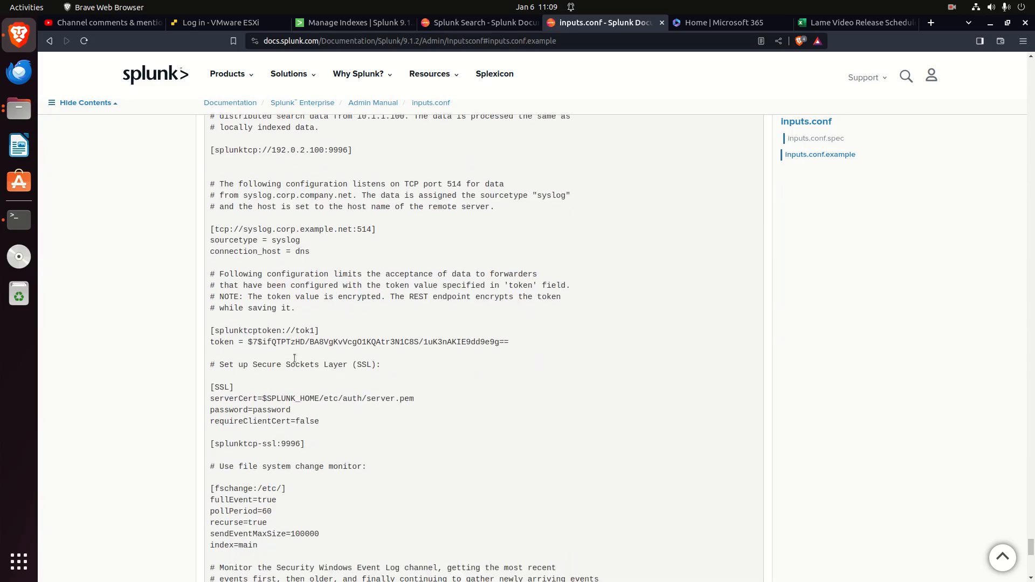
pyautogui.scroll(-3)
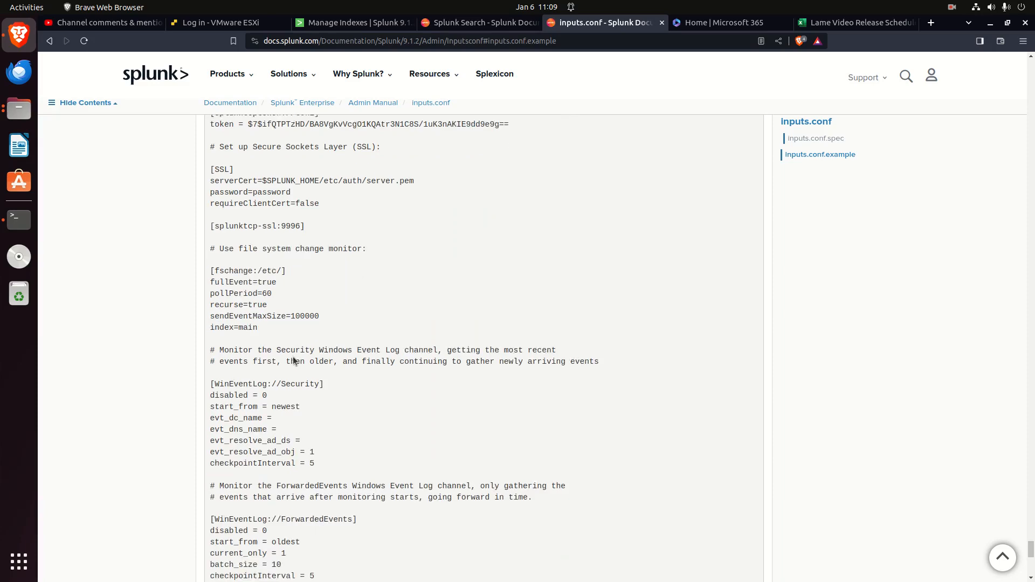
pyautogui.scroll(-3)
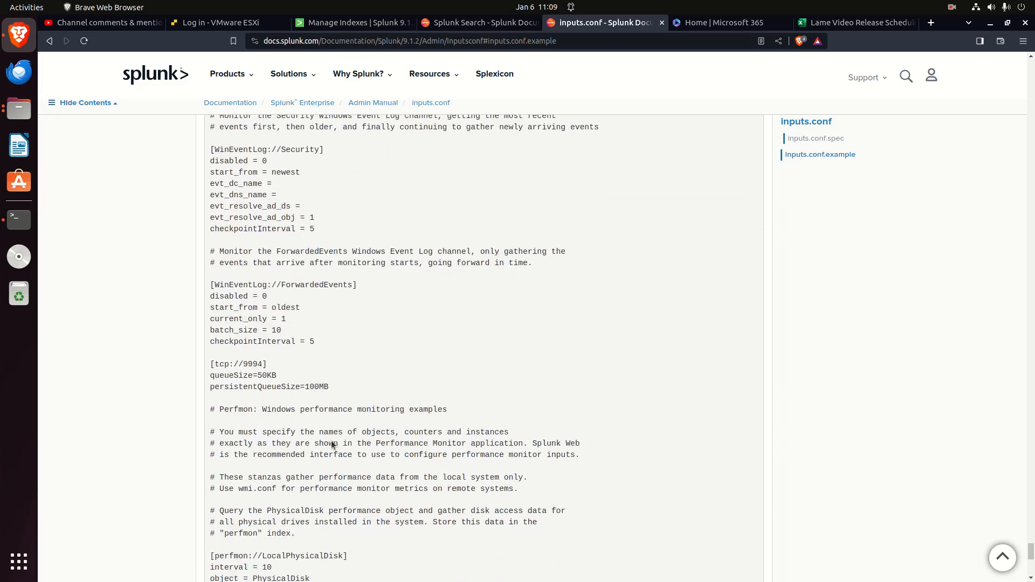
pyautogui.scroll(-3)
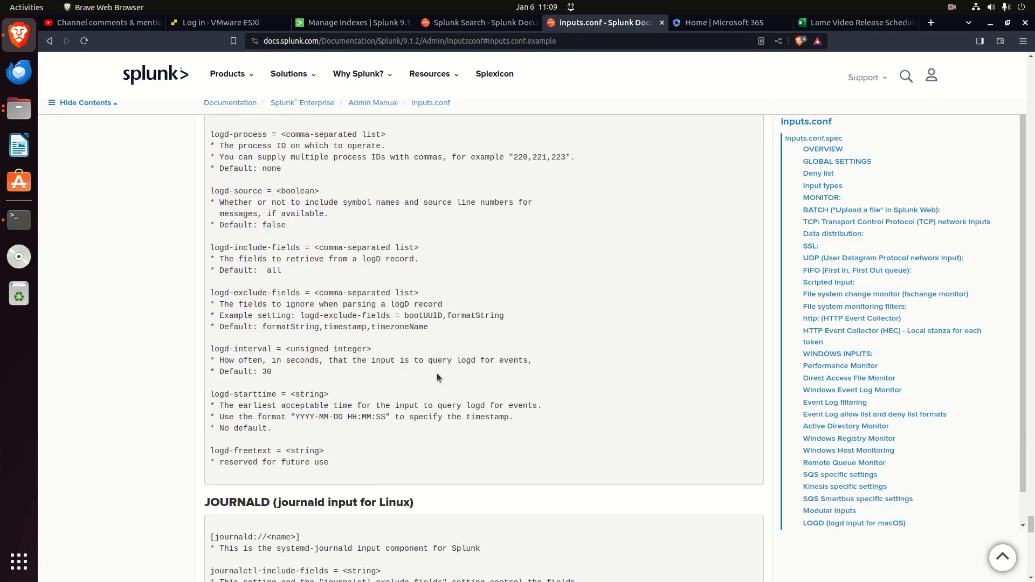
pyautogui.scroll(-3)
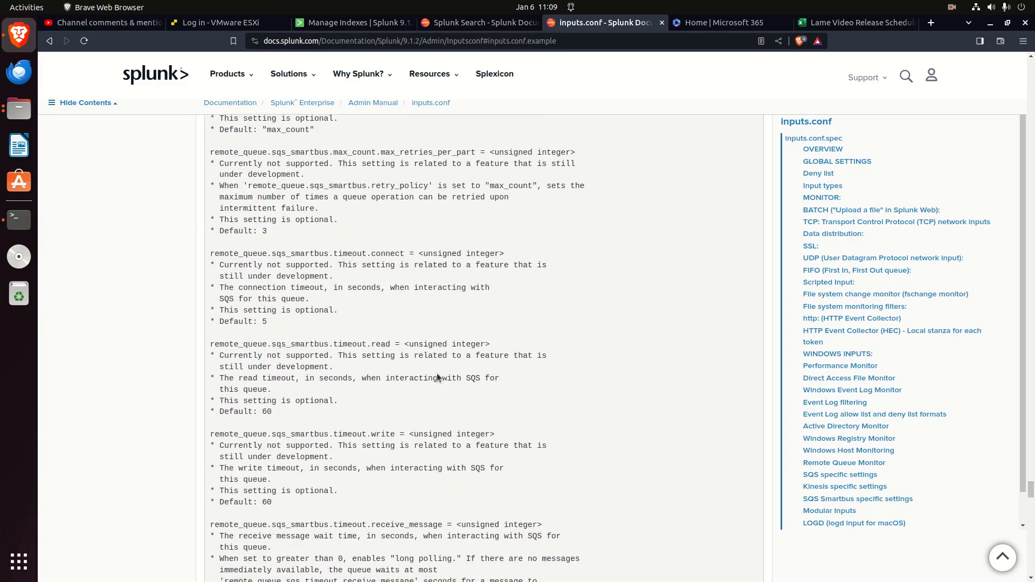
pyautogui.scroll(-3)
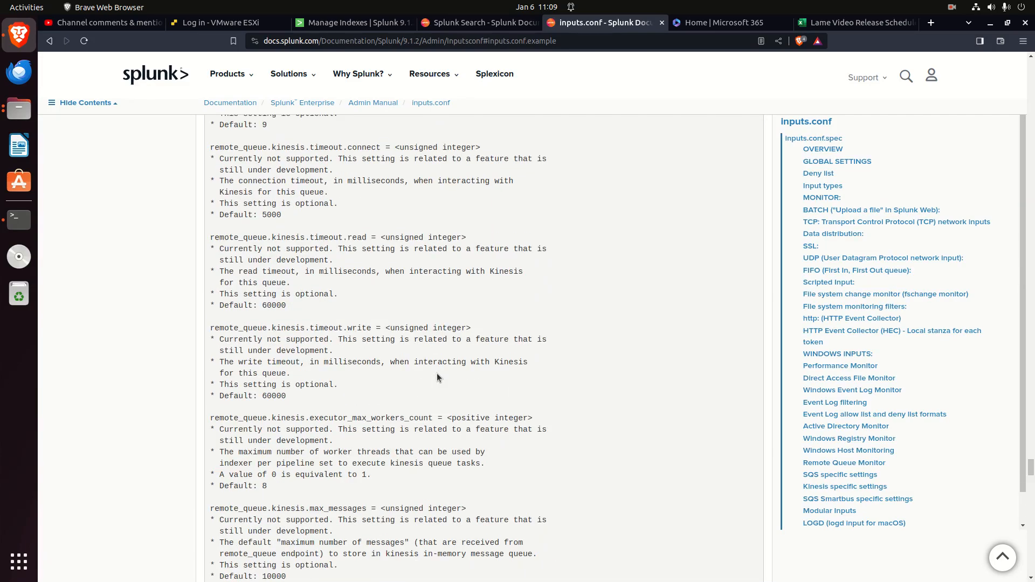
pyautogui.scroll(-3)
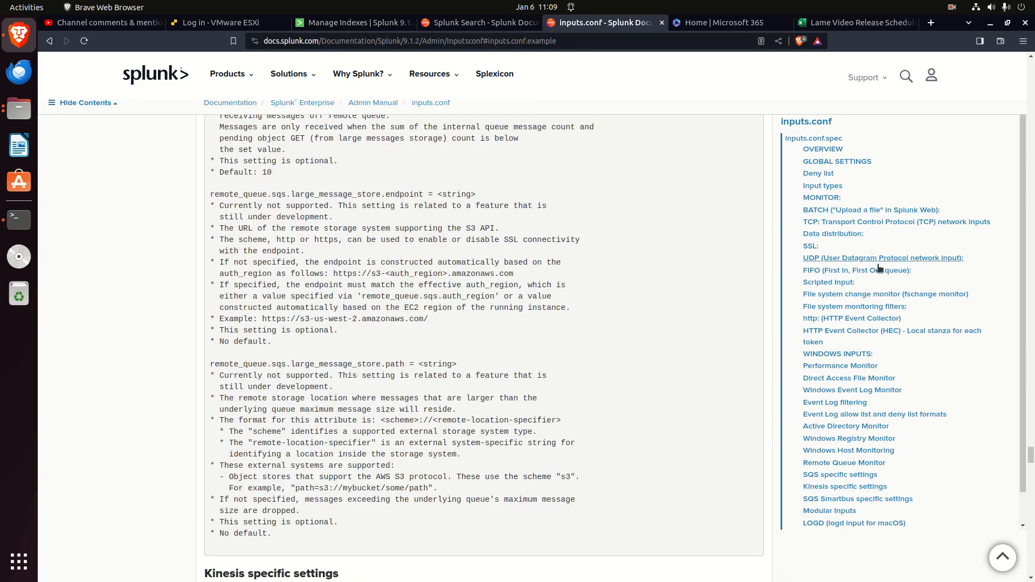
pyautogui.moveTo(865, 378)
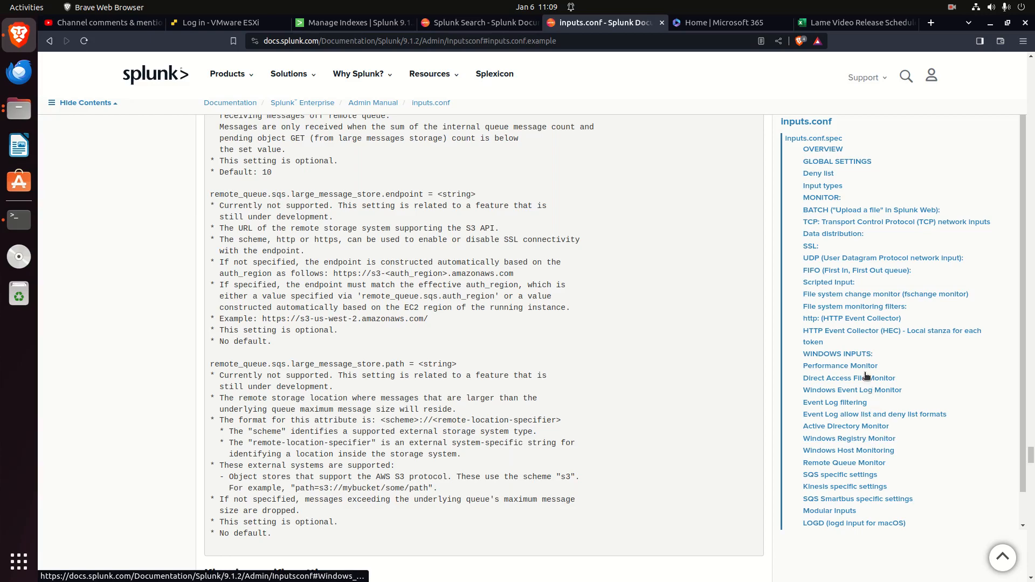
pyautogui.scroll(-3)
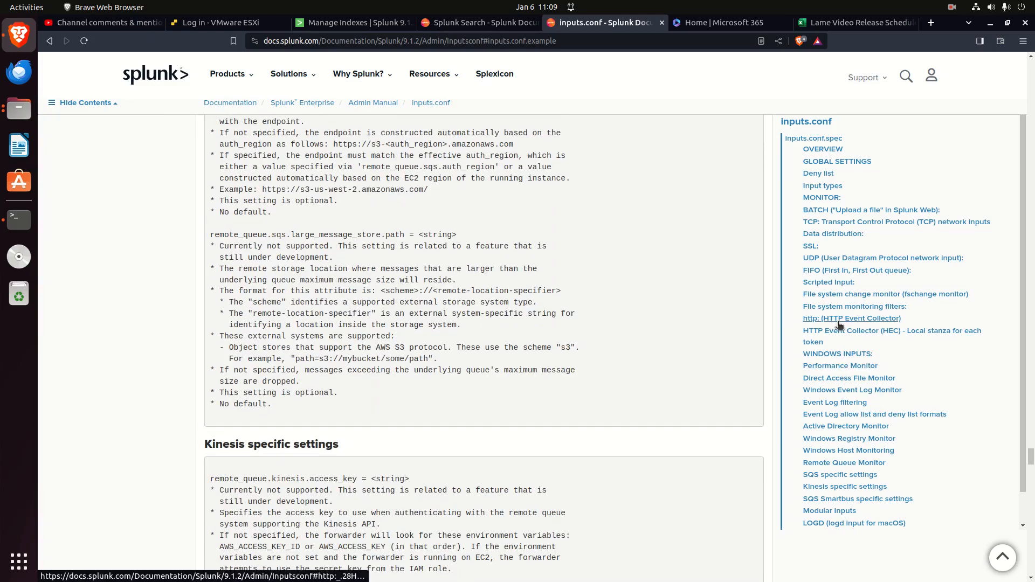
# - Jump to the http (HTTP Event Collector) section via the sidebar and view enableSSL, replyHeader and maxSockets
pyautogui.click(851, 318)
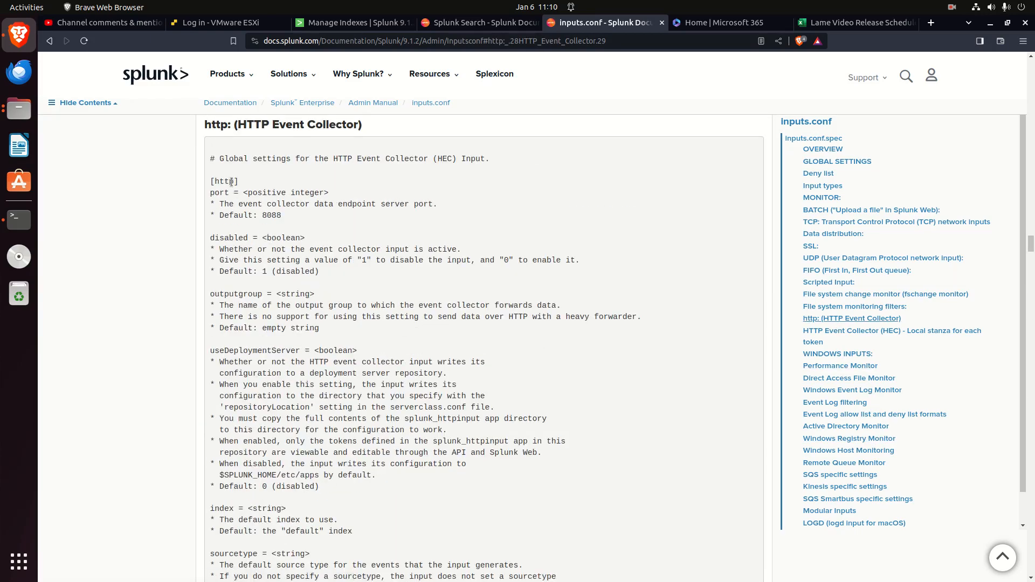
pyautogui.scroll(-3)
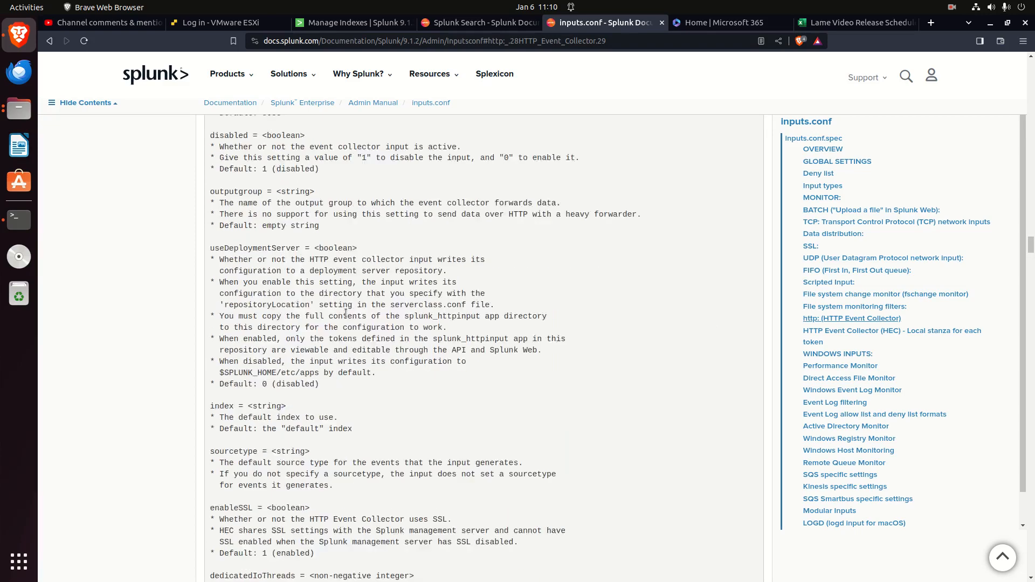
pyautogui.scroll(-3)
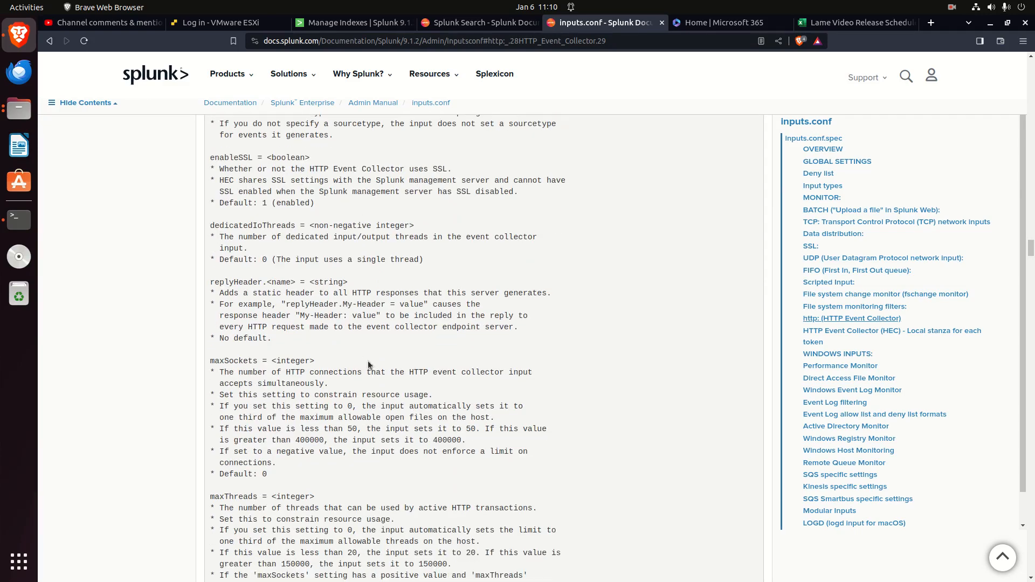
pyautogui.moveTo(534, 52)
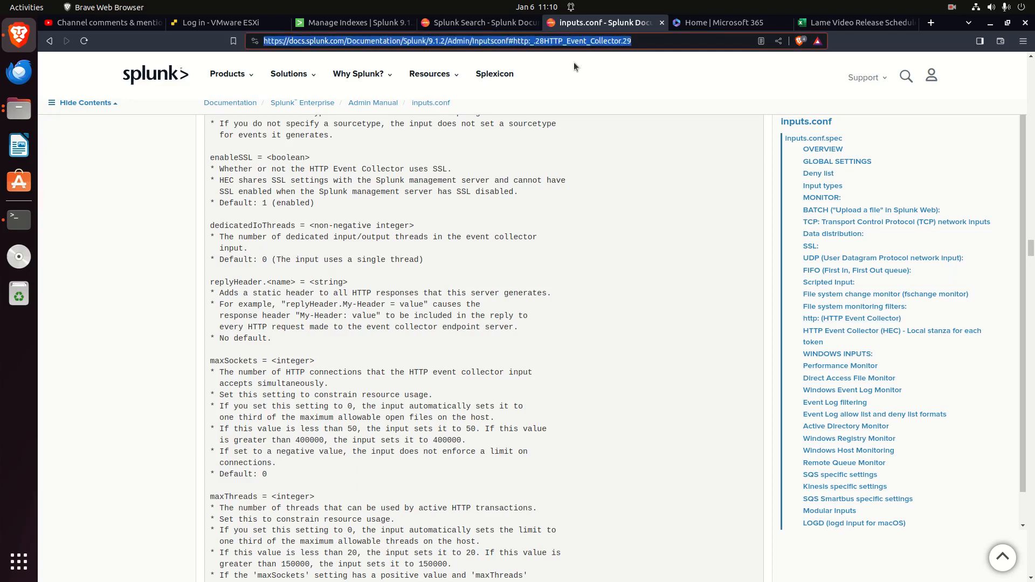
pyautogui.moveTo(874, 391)
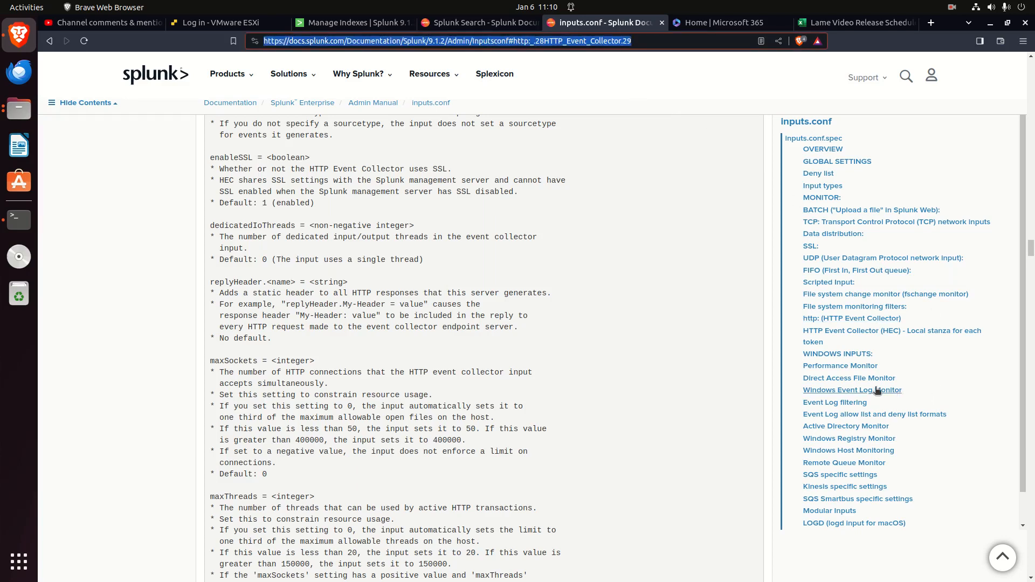
pyautogui.moveTo(841, 251)
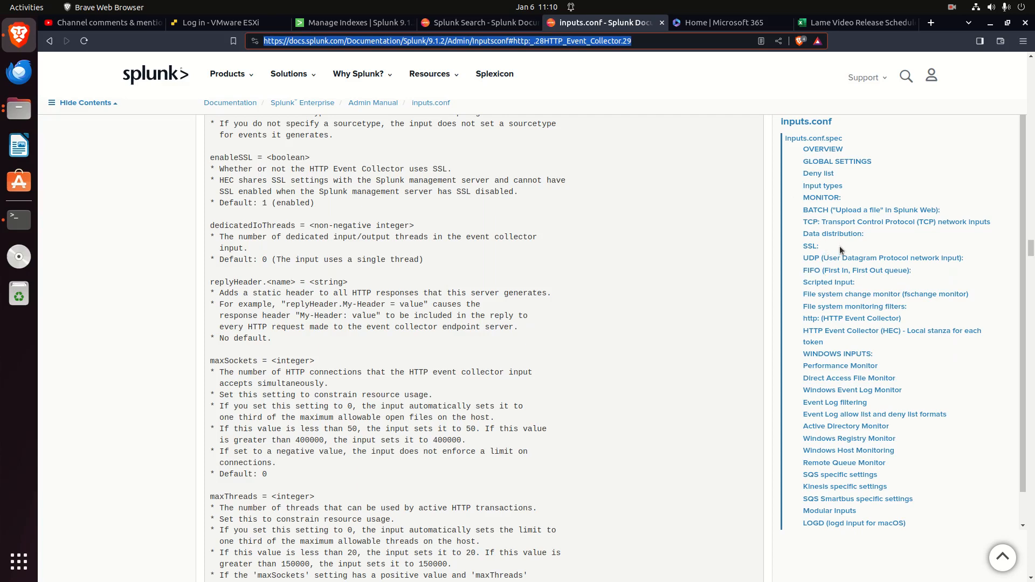